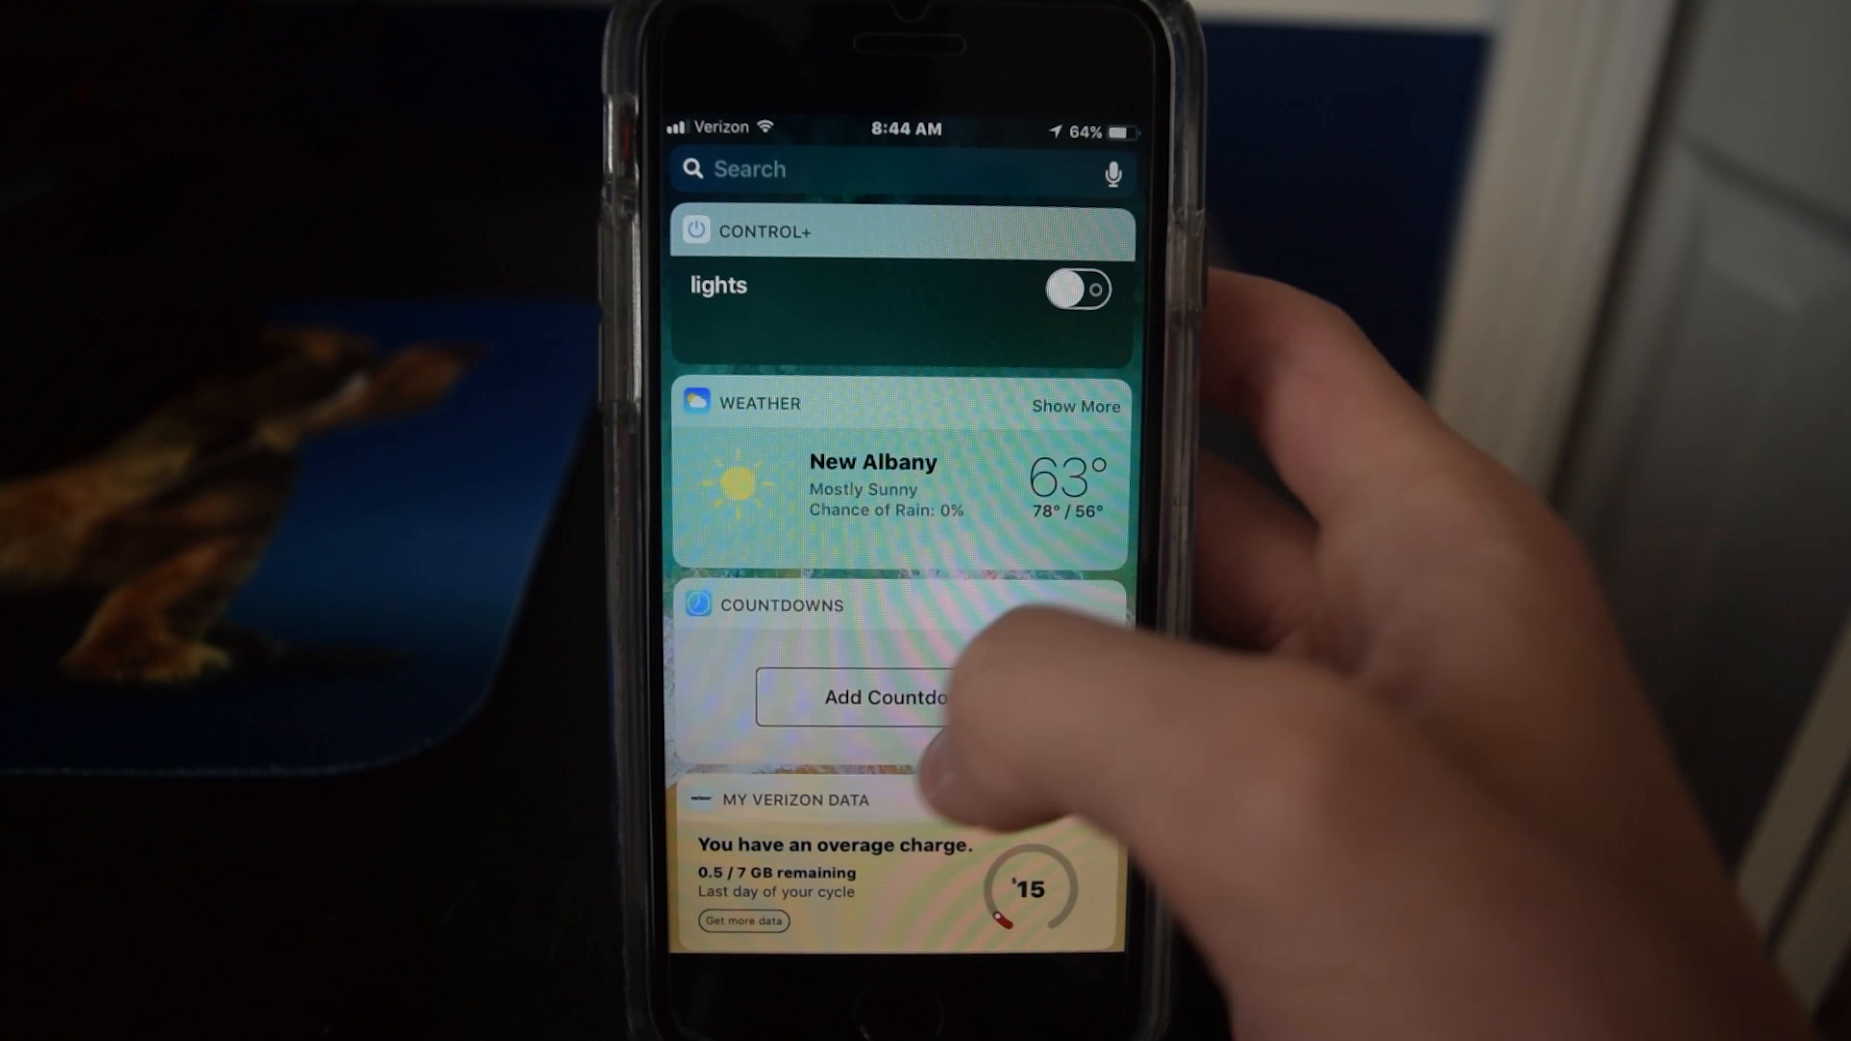
Swipe through the Weather, Countdowns, Verizon Data, Up Next and News widgets in Today View.
scroll("down", 3)
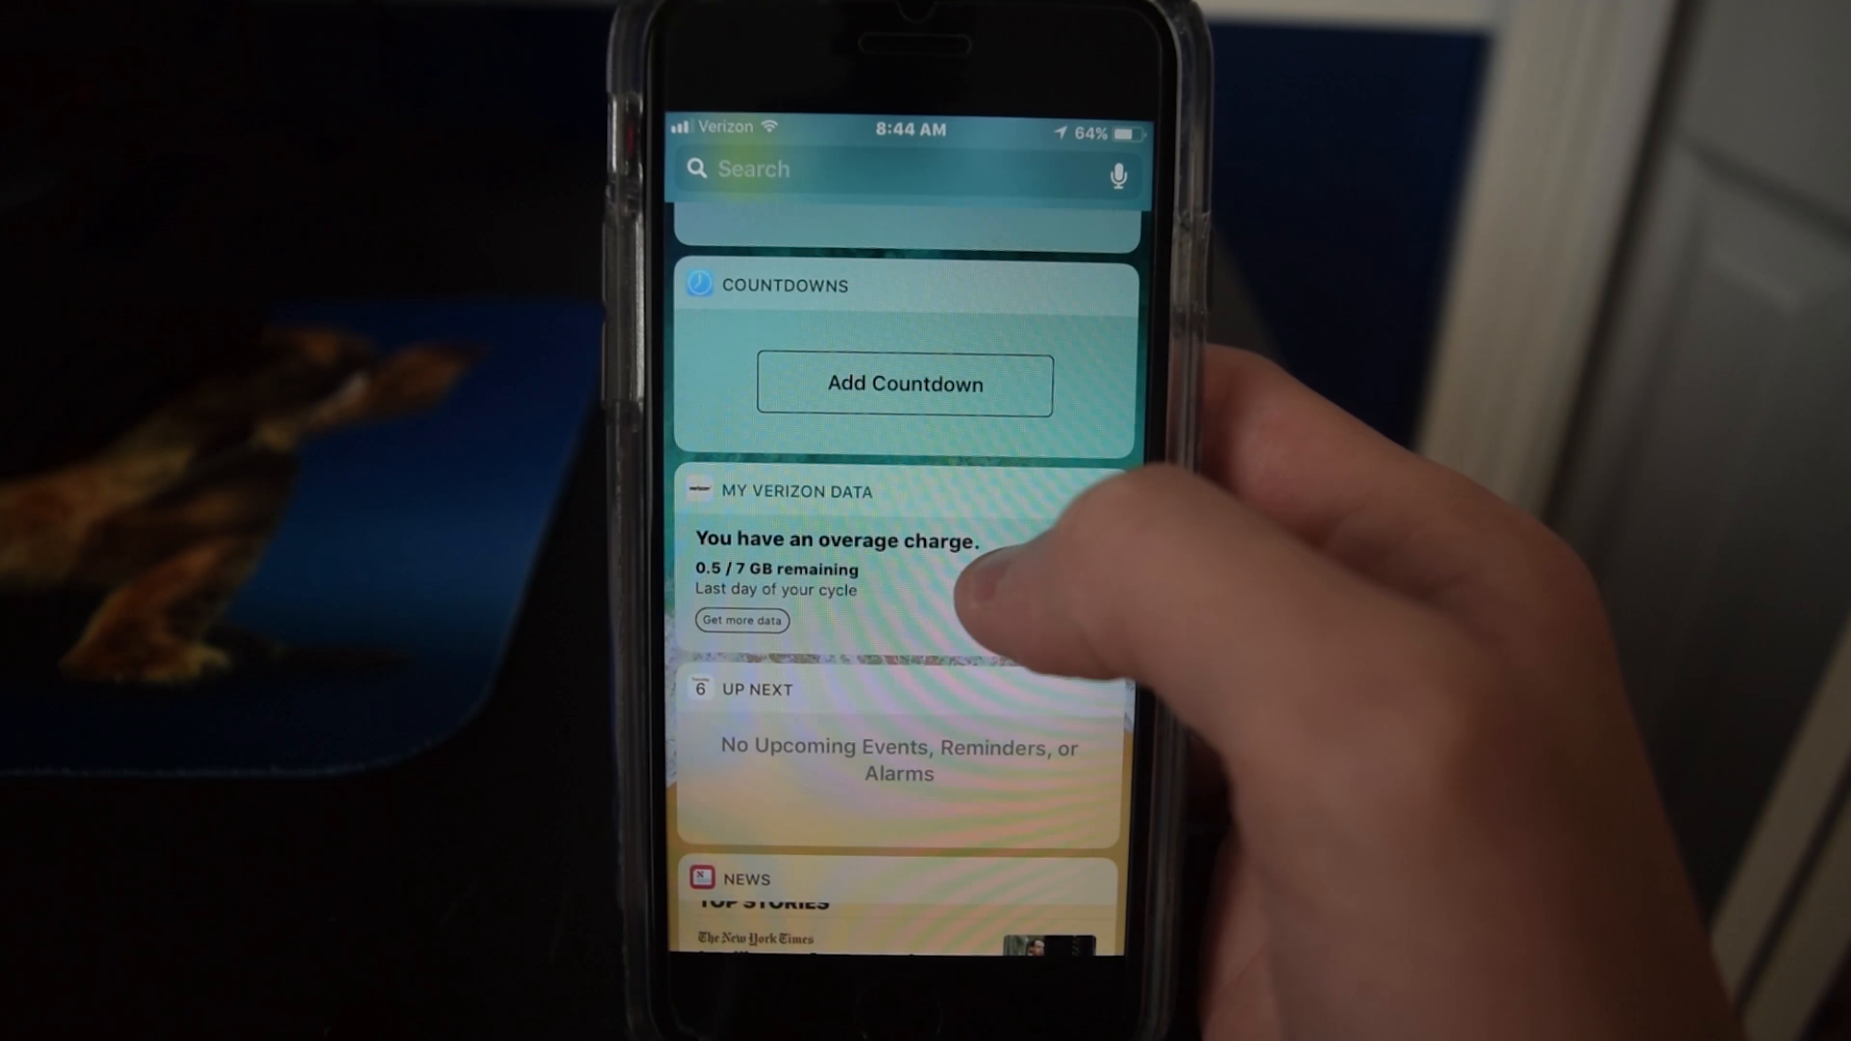
scroll("down", 3)
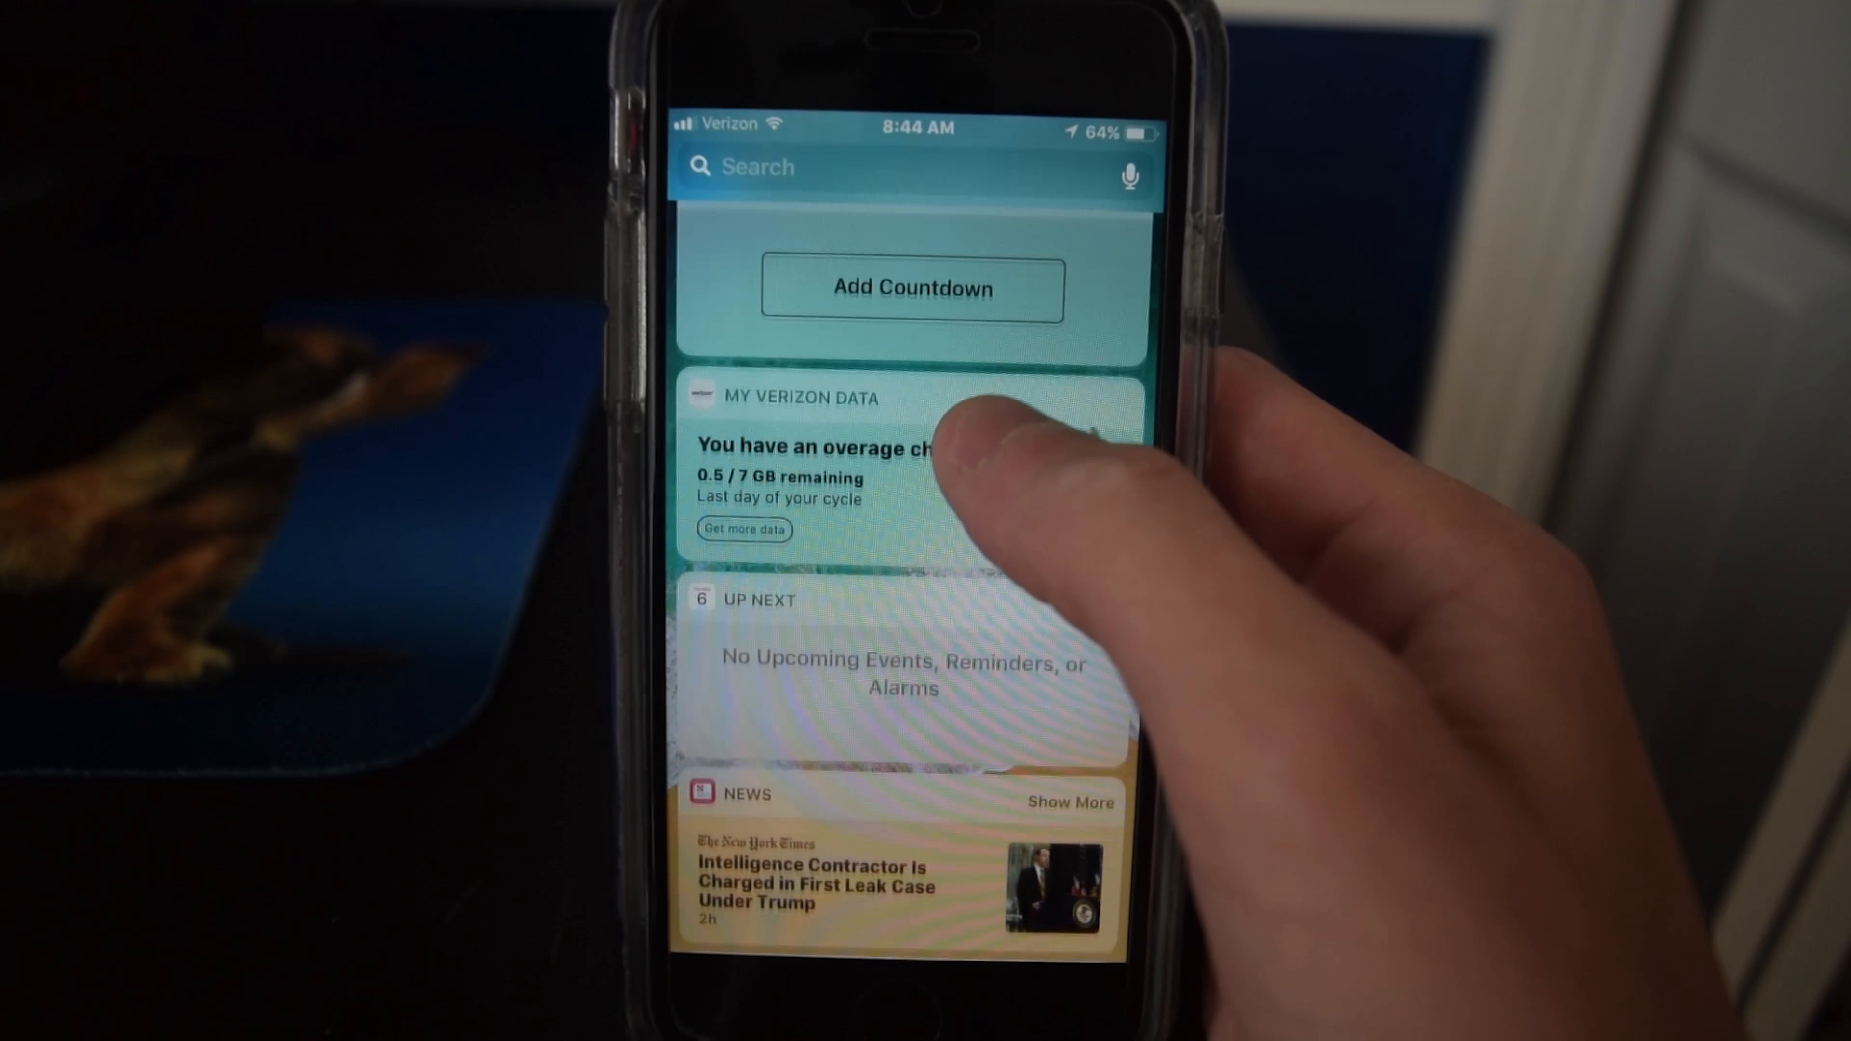
scroll("down", 3)
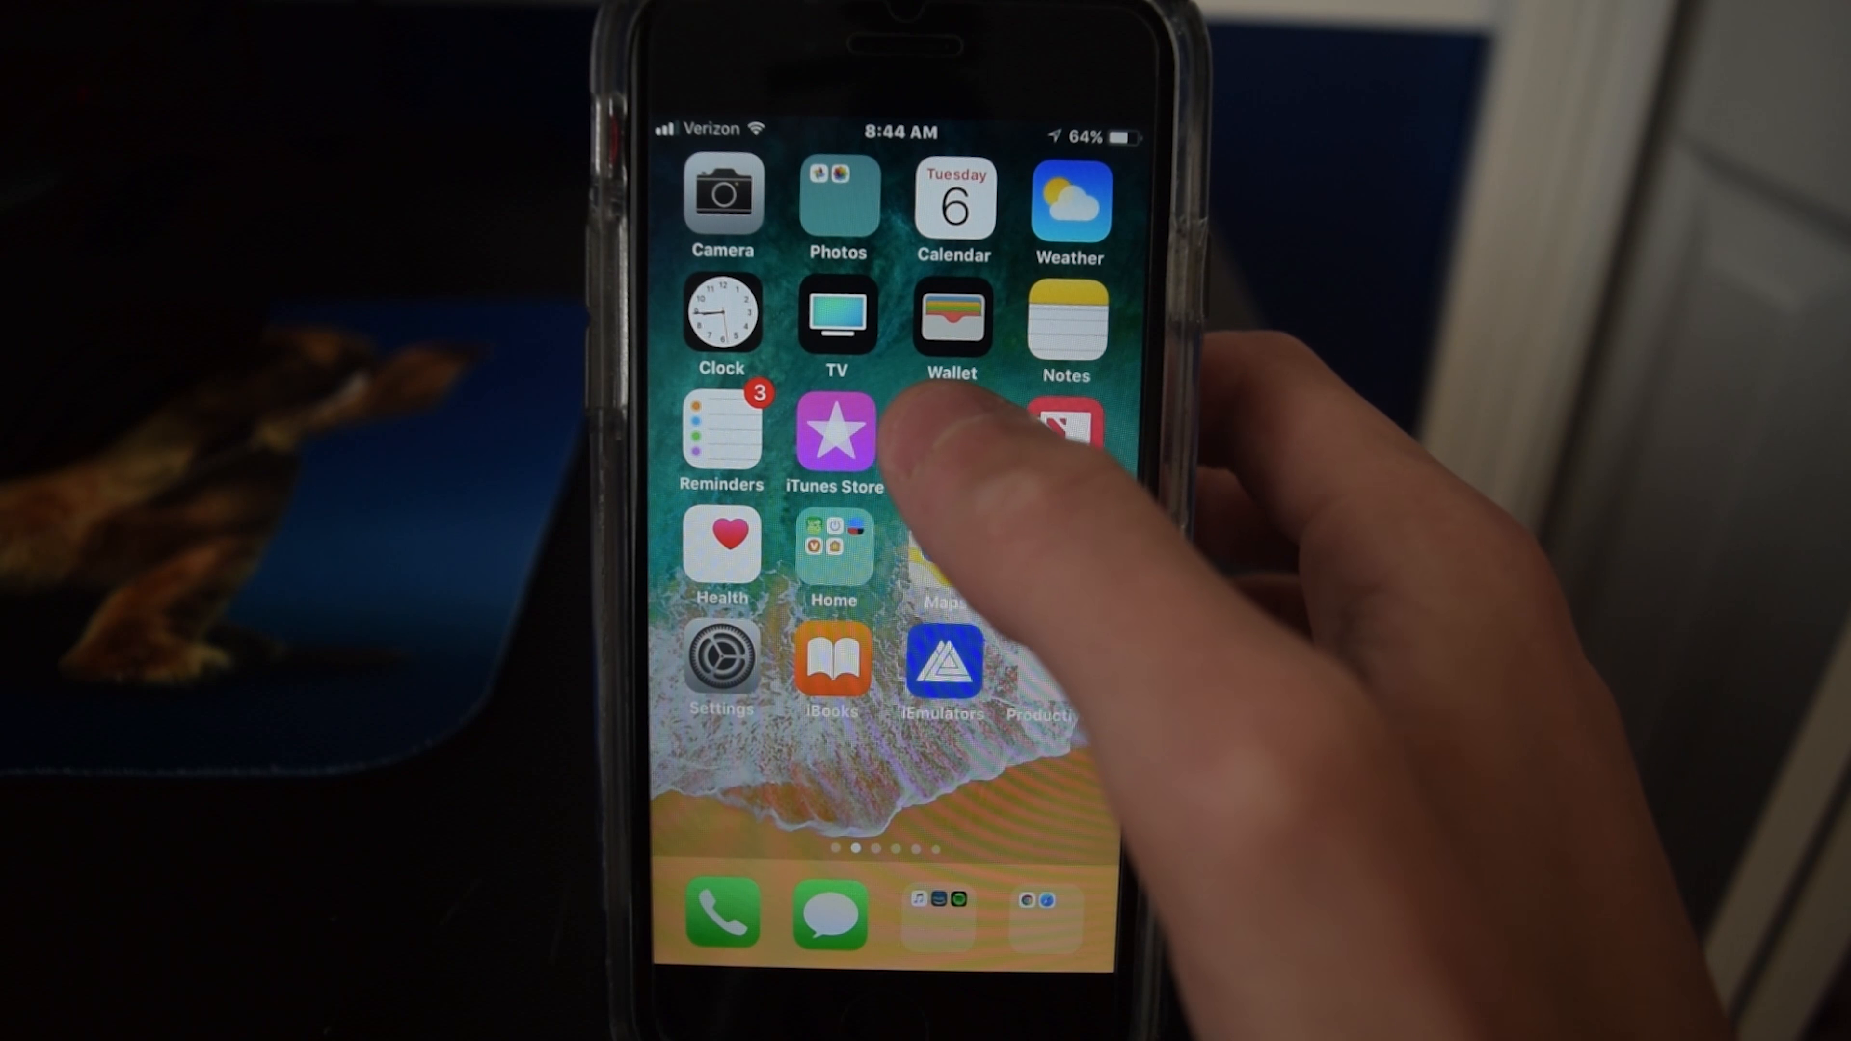
Launch the App Store and browse the featured apps on the Apps tab.
left_click(835, 428)
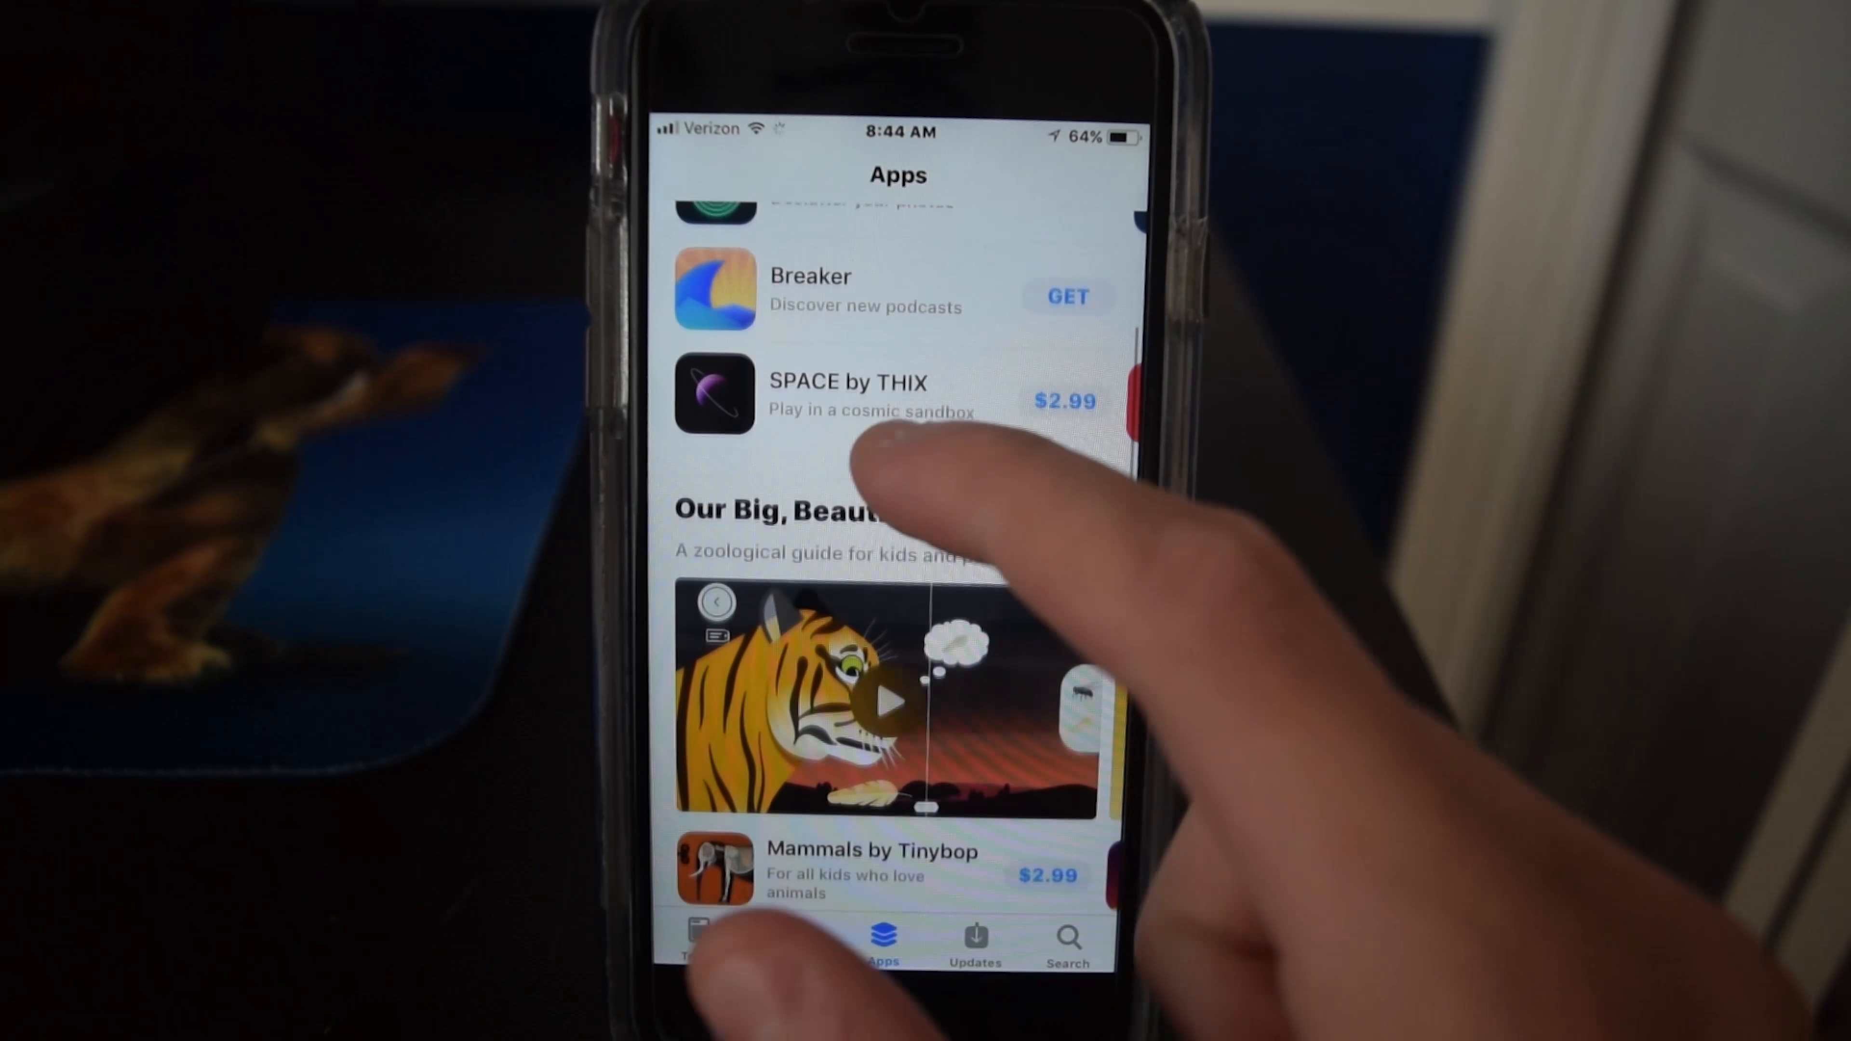
scroll("down", 3)
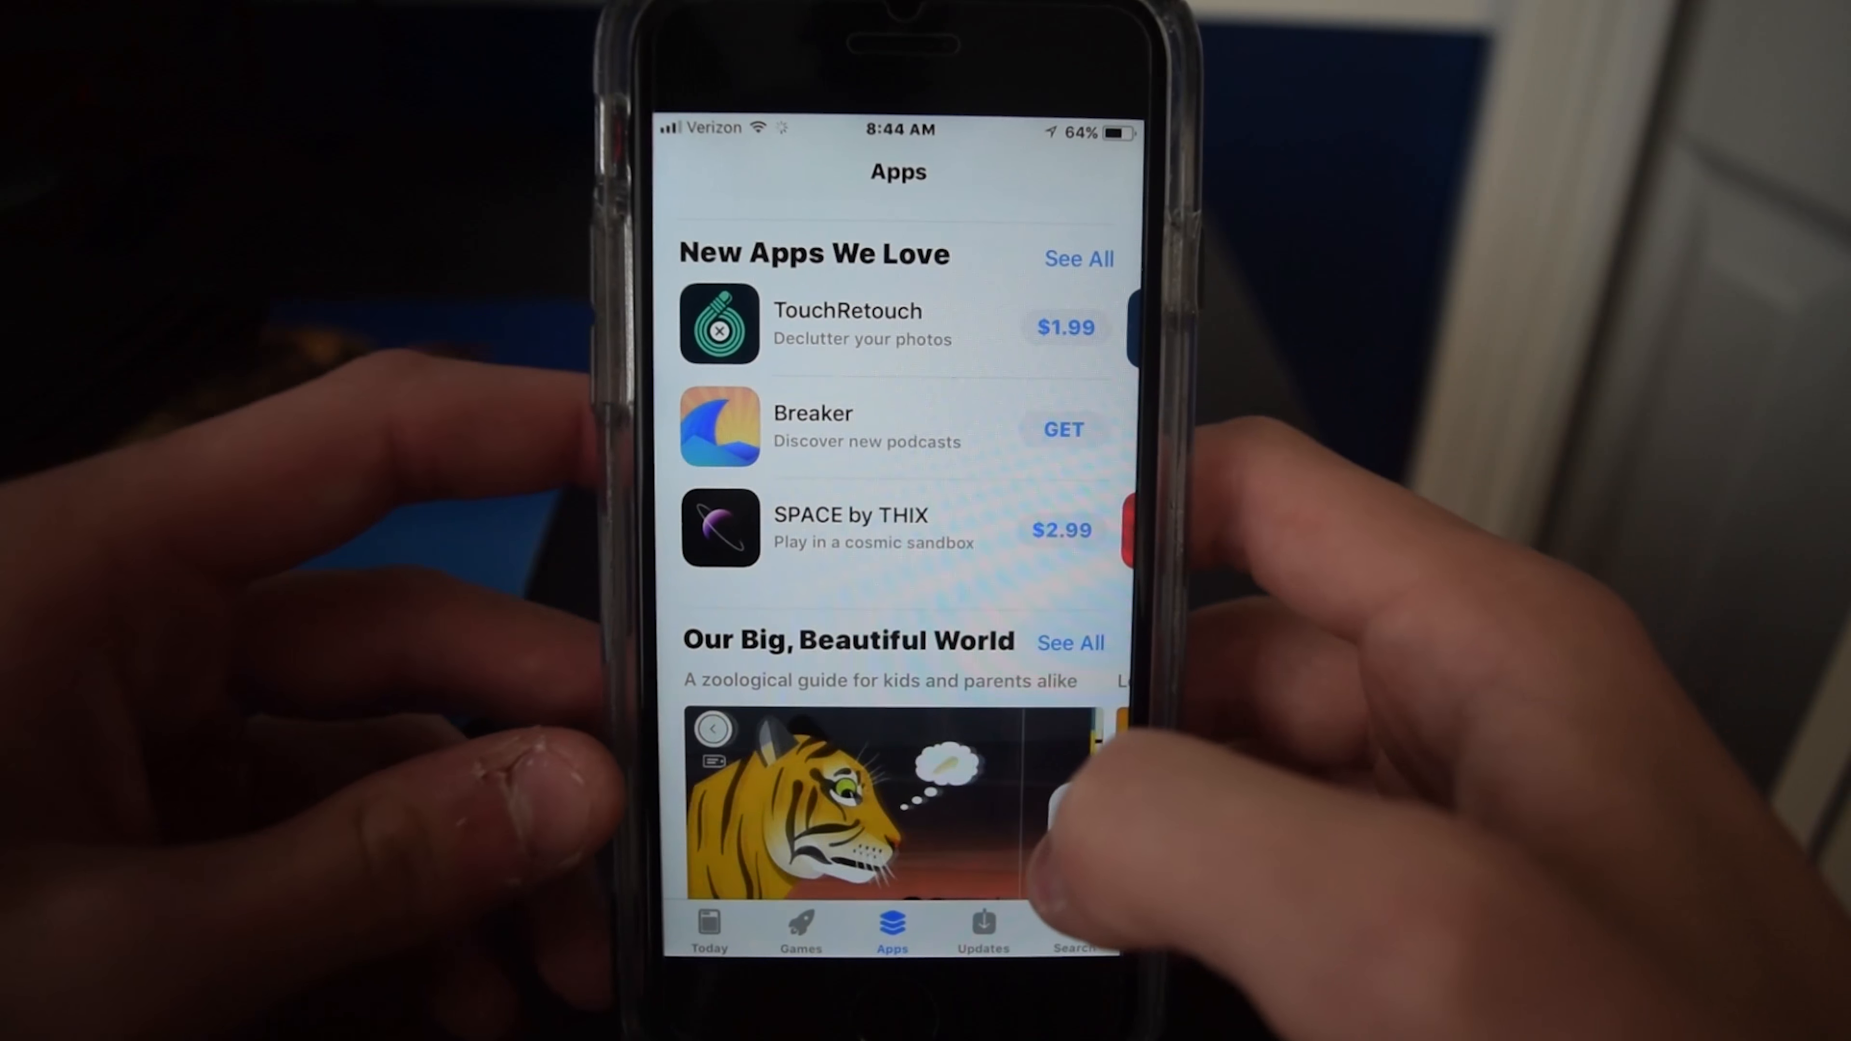
Switch to the Games tab and browse the Top Paid and Top Free charts.
left_click(799, 929)
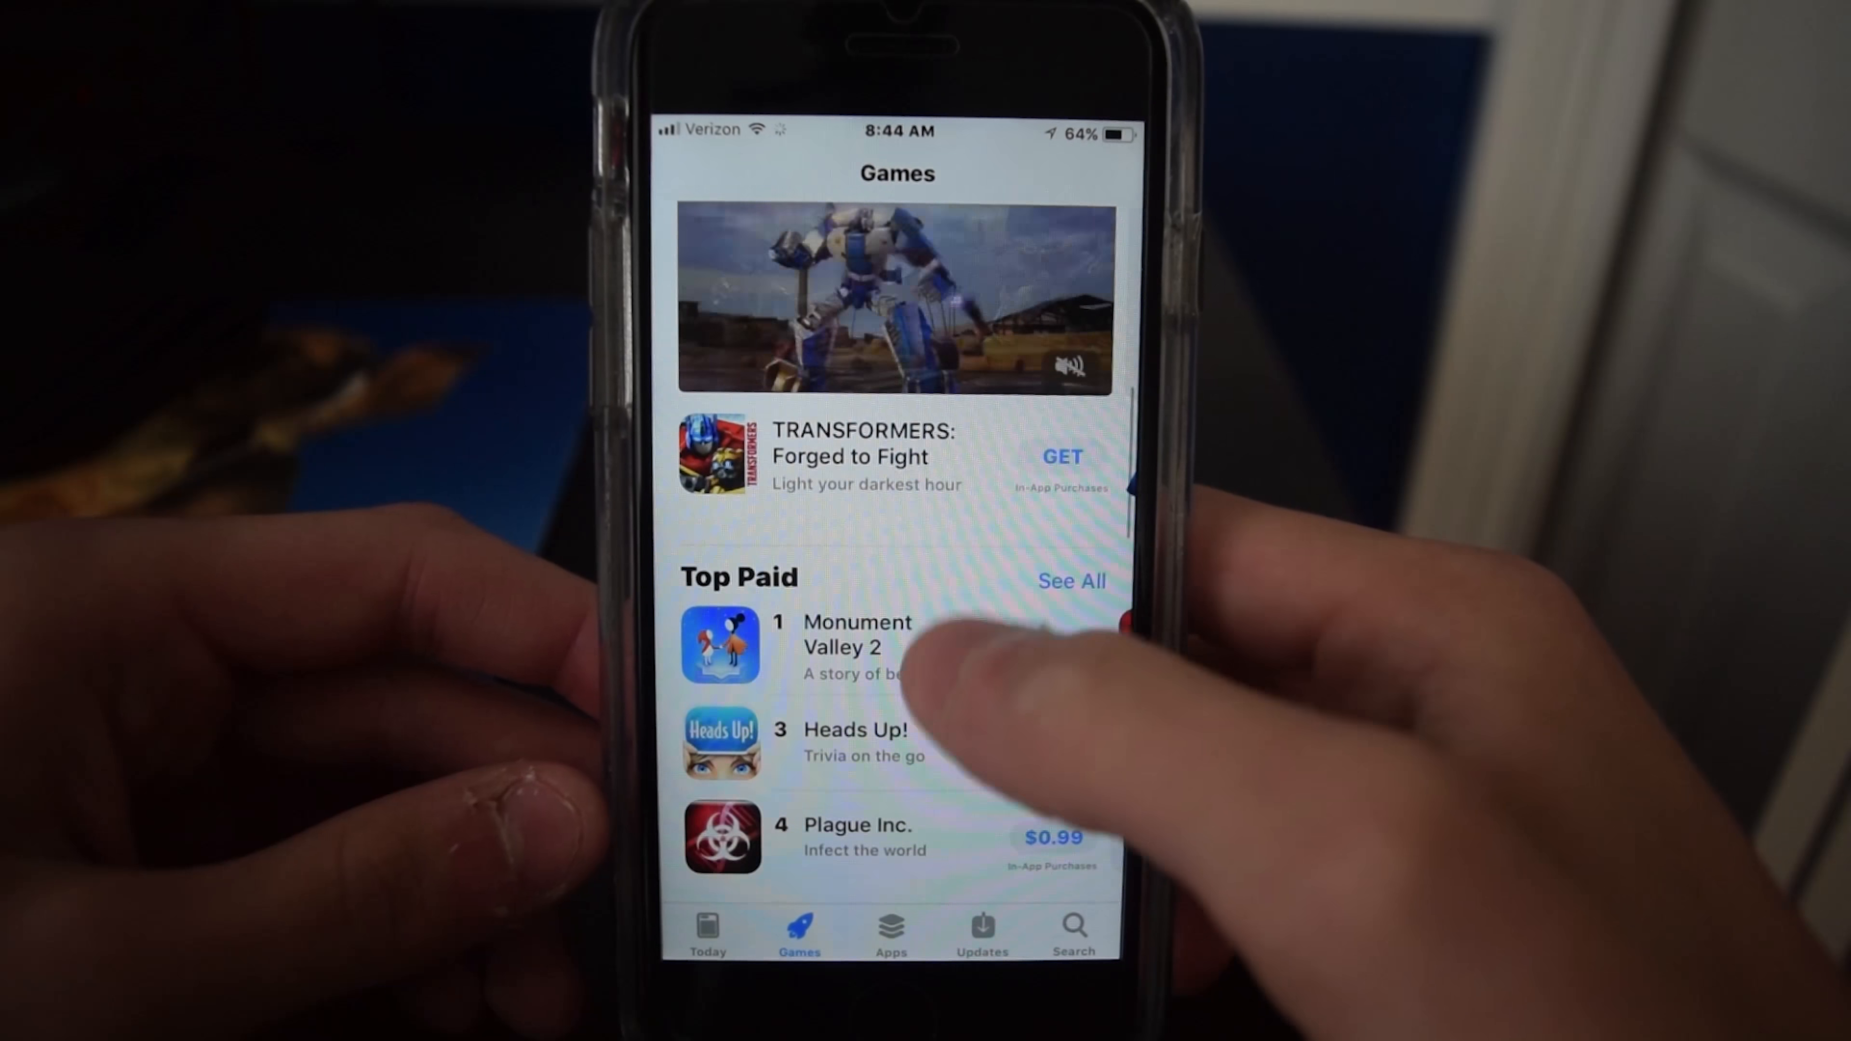
scroll("up", 3)
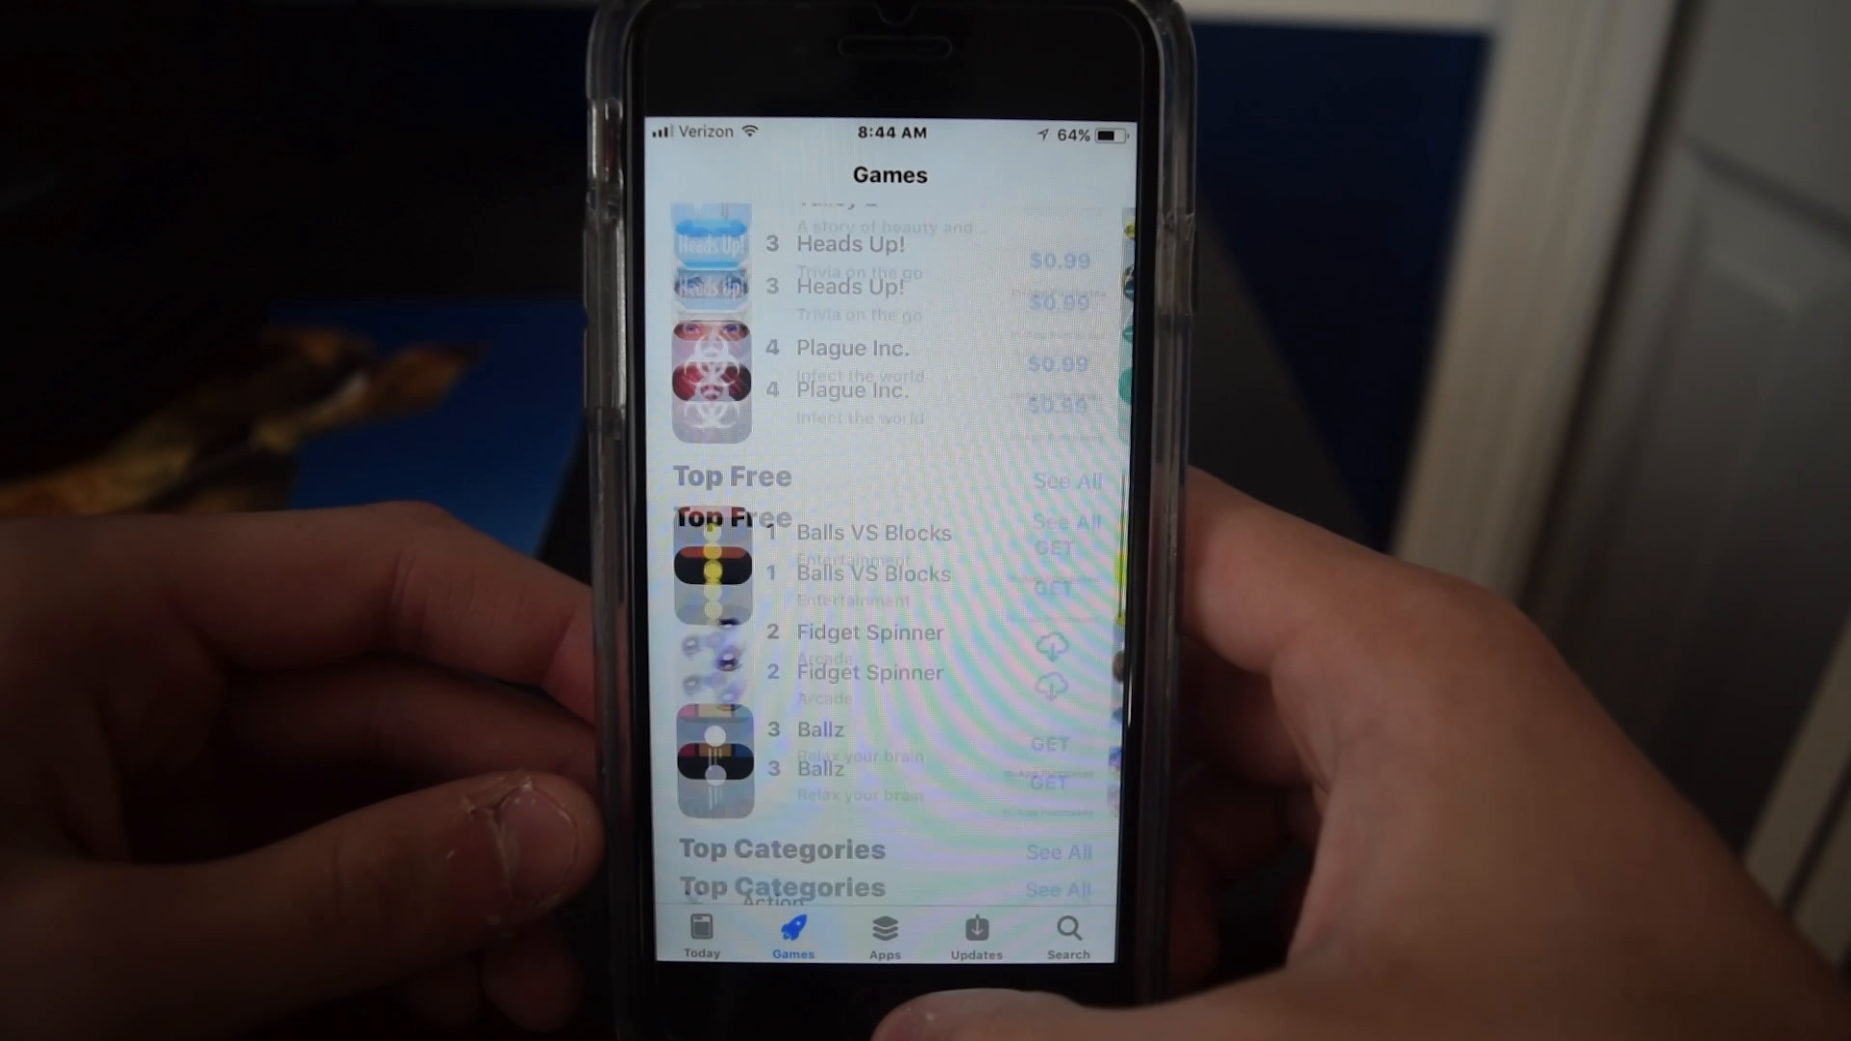
scroll("up", 3)
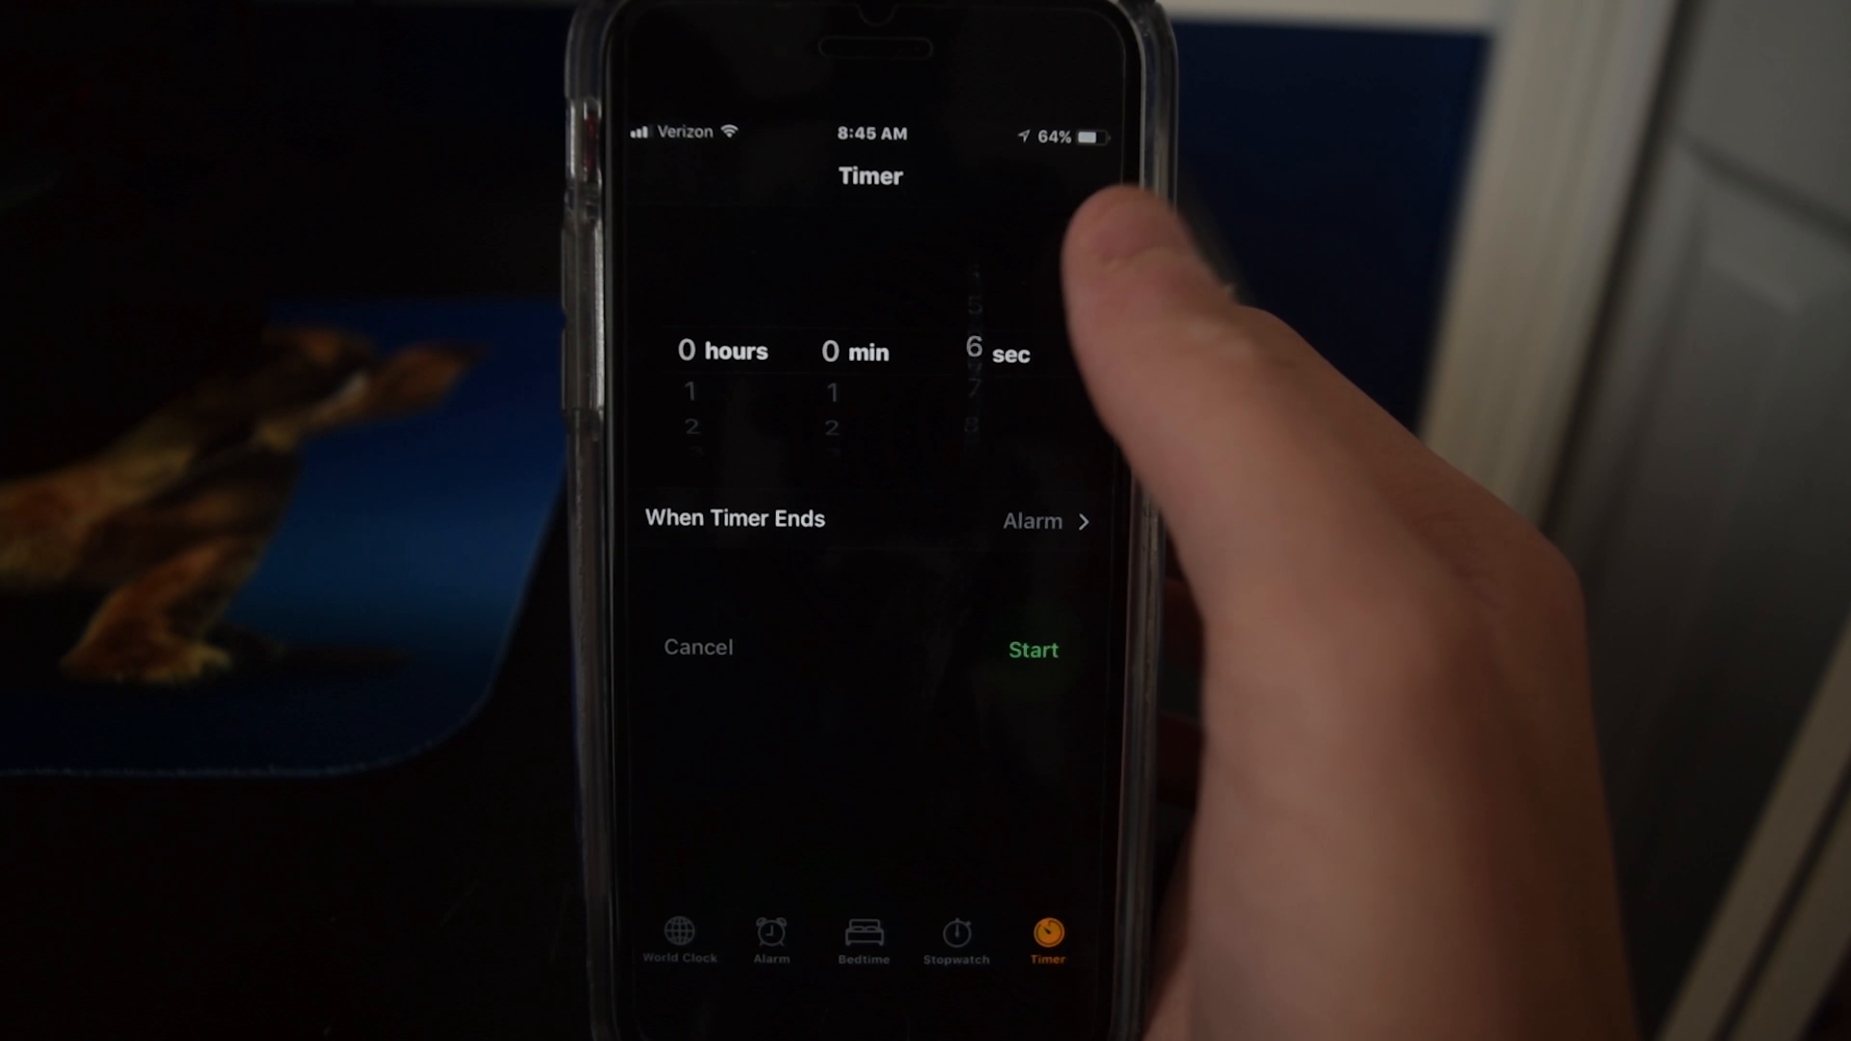
Spin the timer seconds wheel back to 0 and return to the Home Screen.
scroll("down", 3)
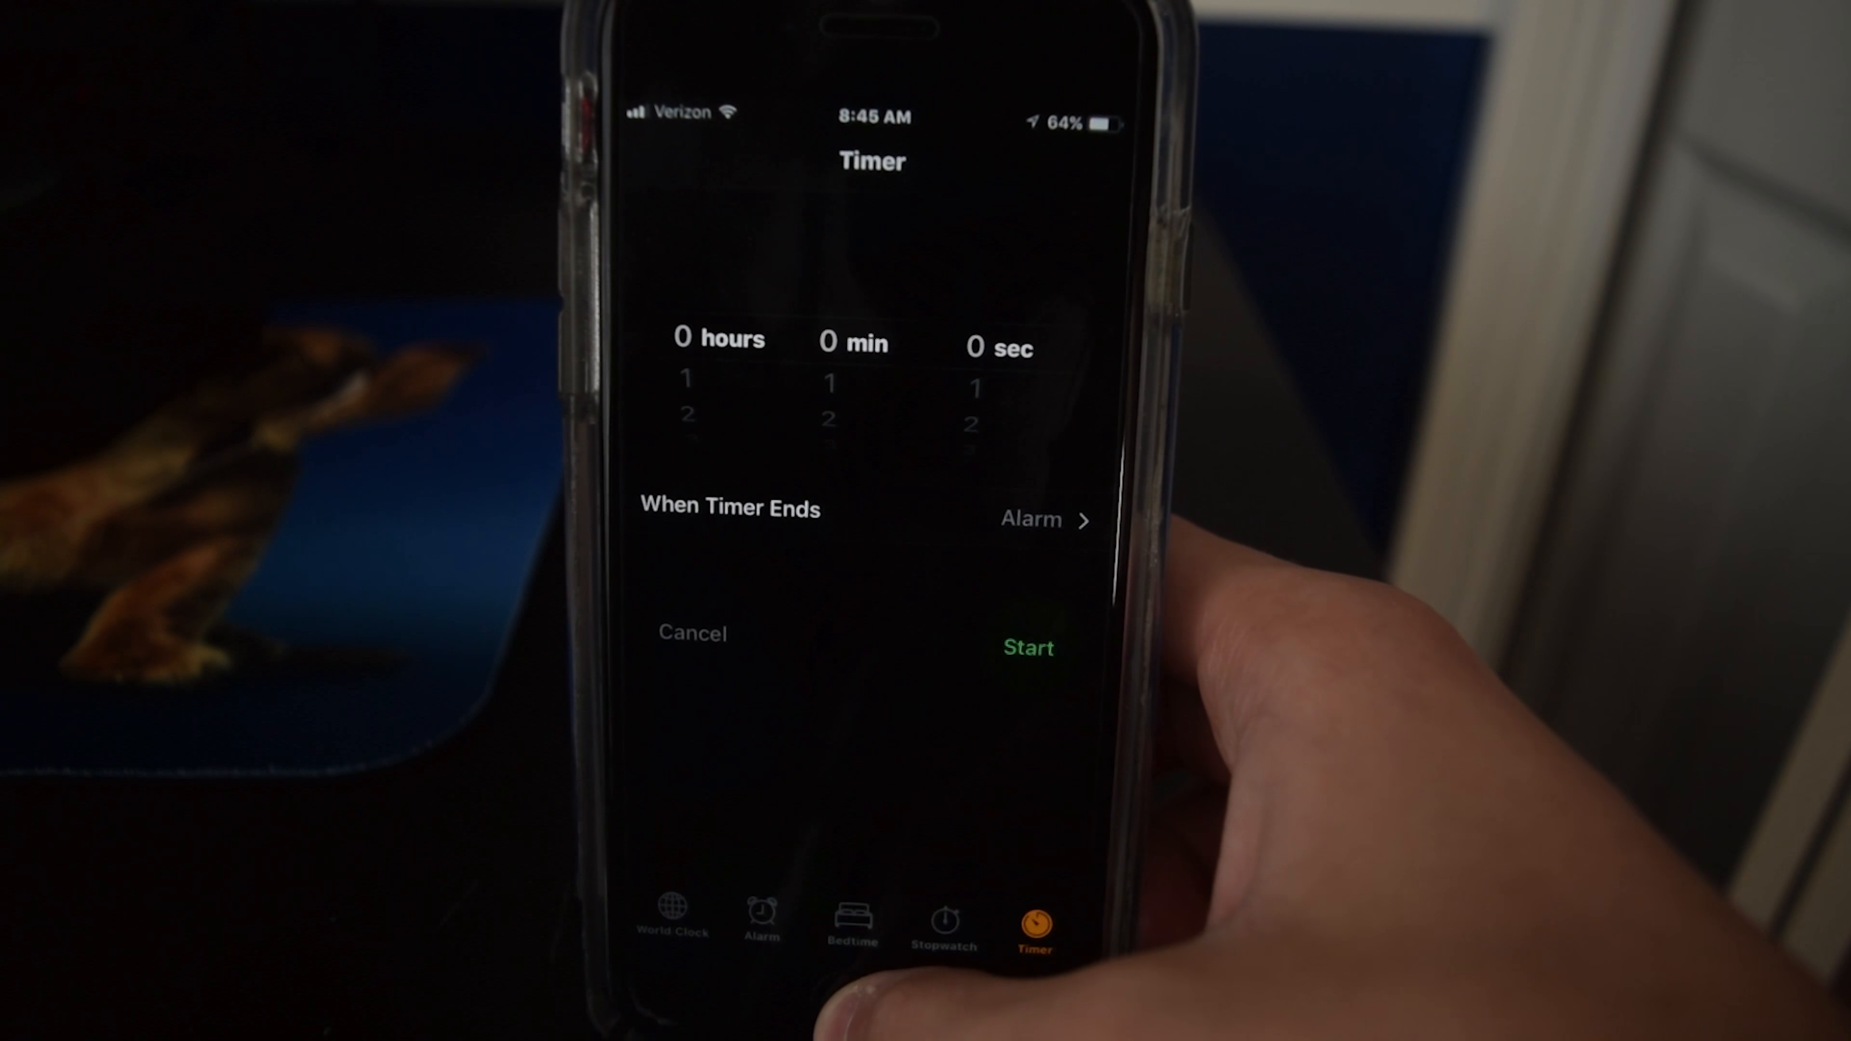
key("home")
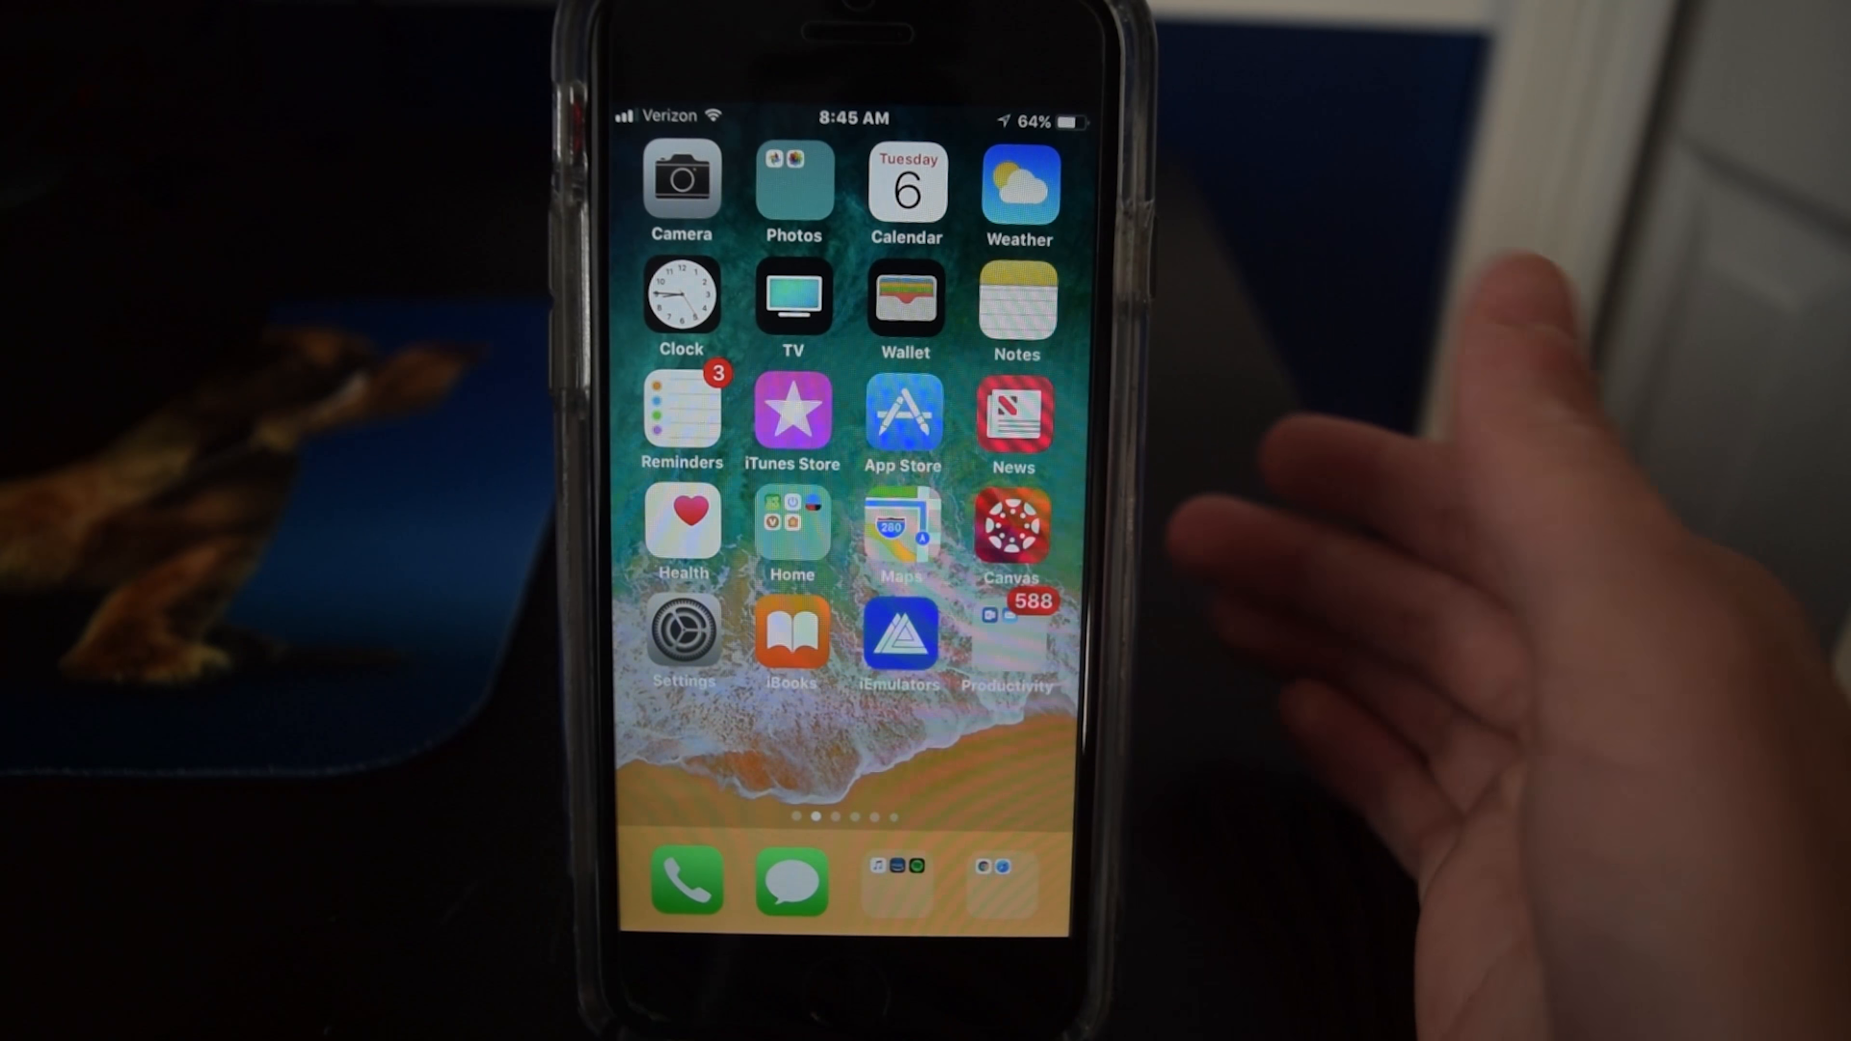
mouse_move(1358, 354)
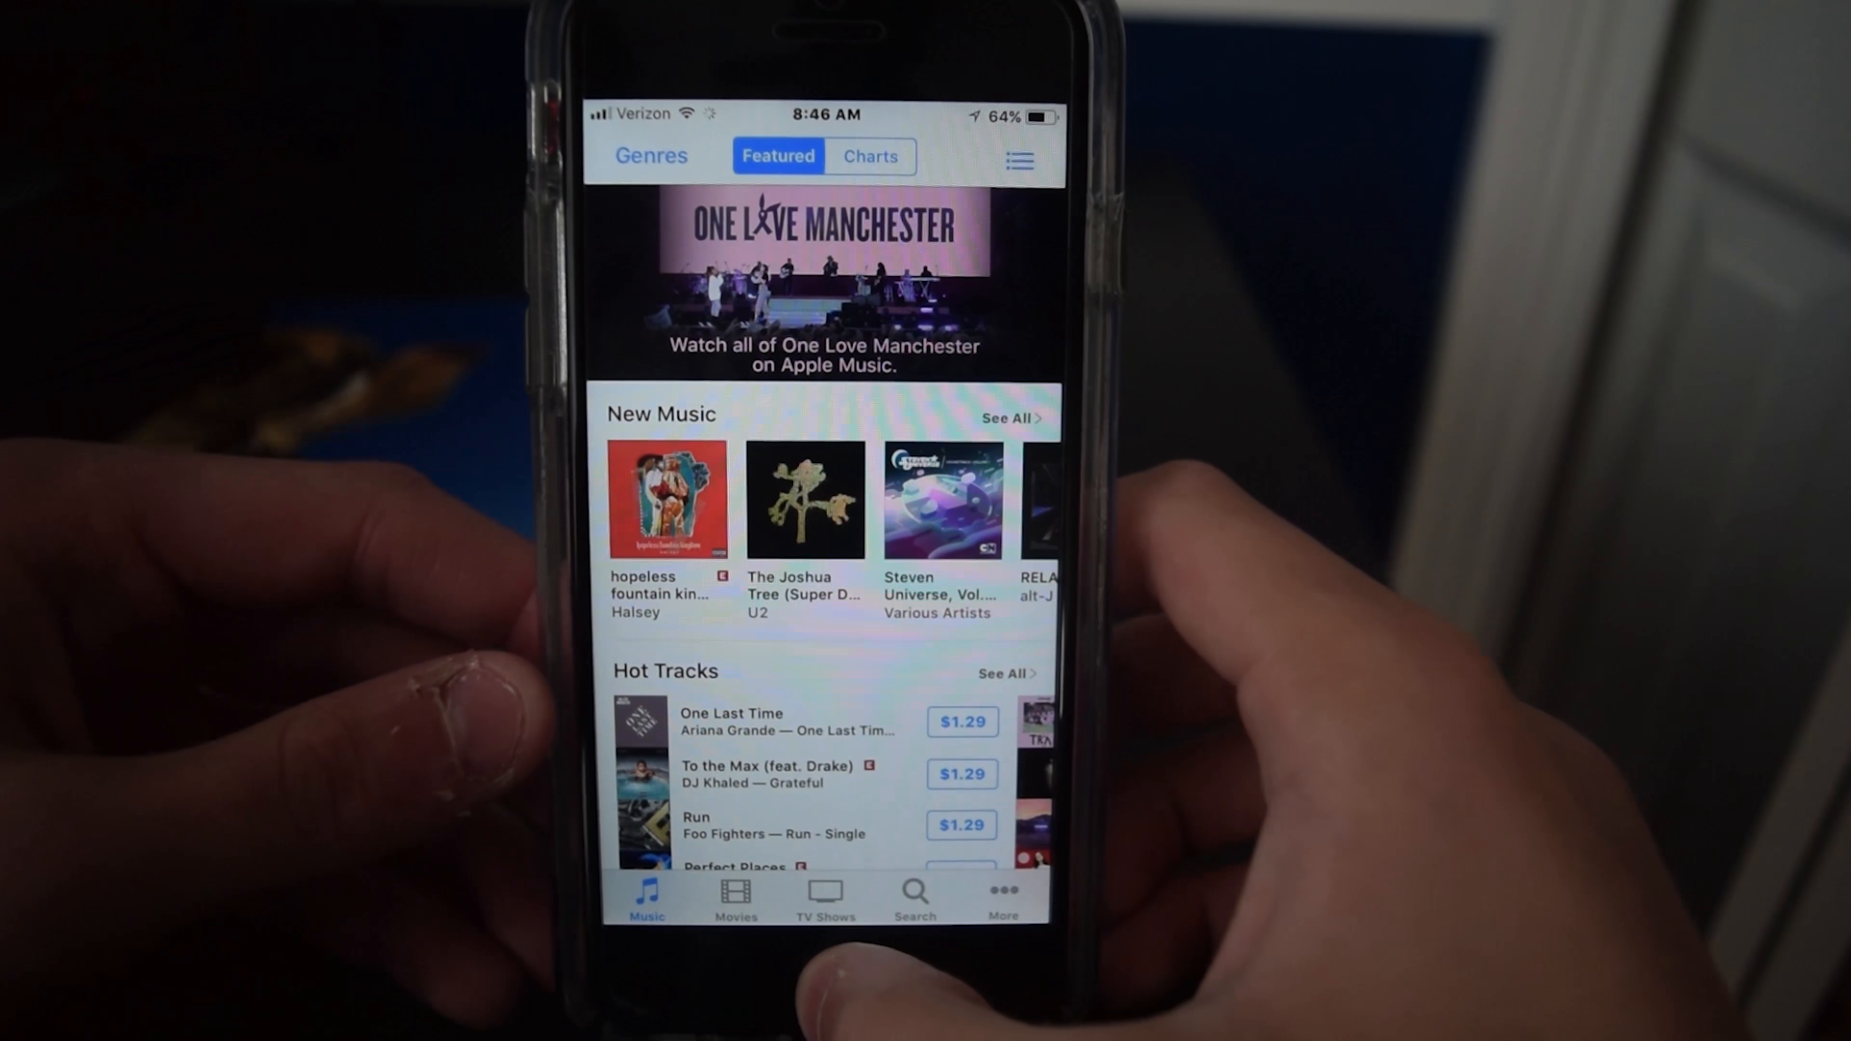
Leave the iTunes Store's featured Music page and return to the Home Screen.
key("home")
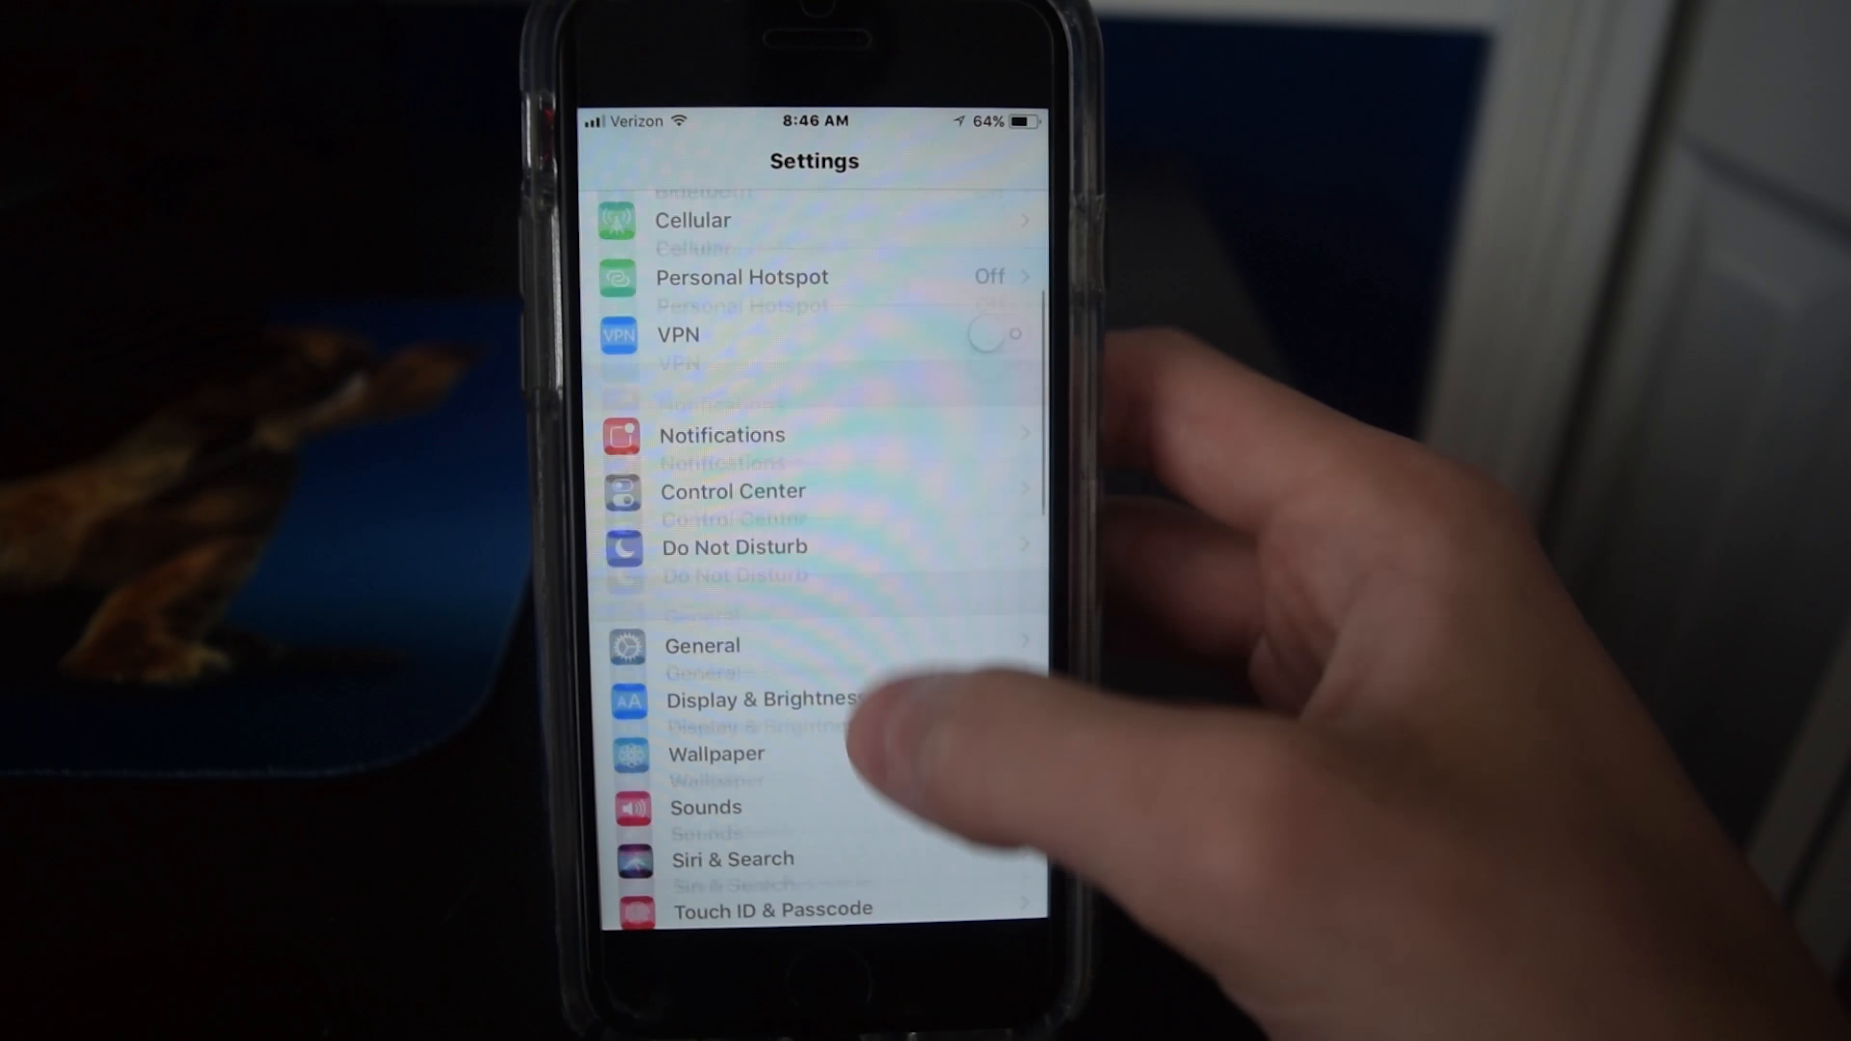
Scroll the Settings list back to the top and return to the Home Screen.
scroll("down", 3)
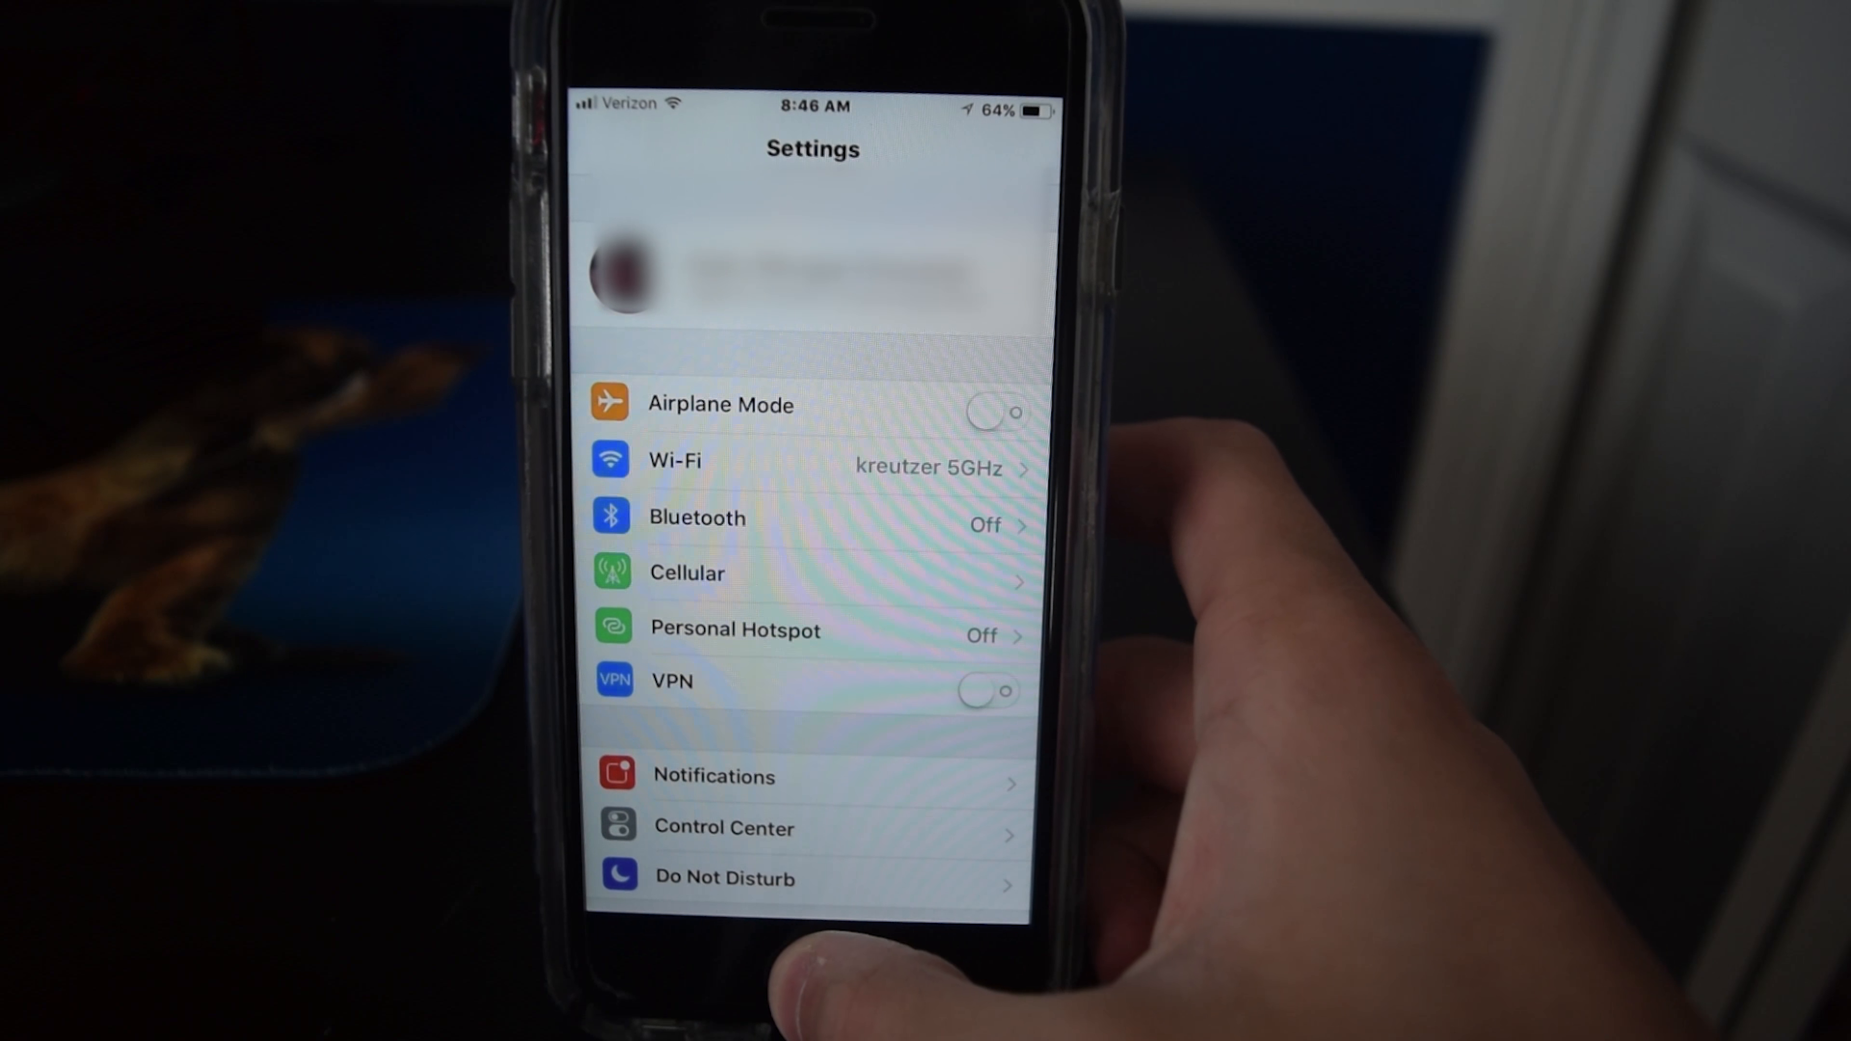
key("home")
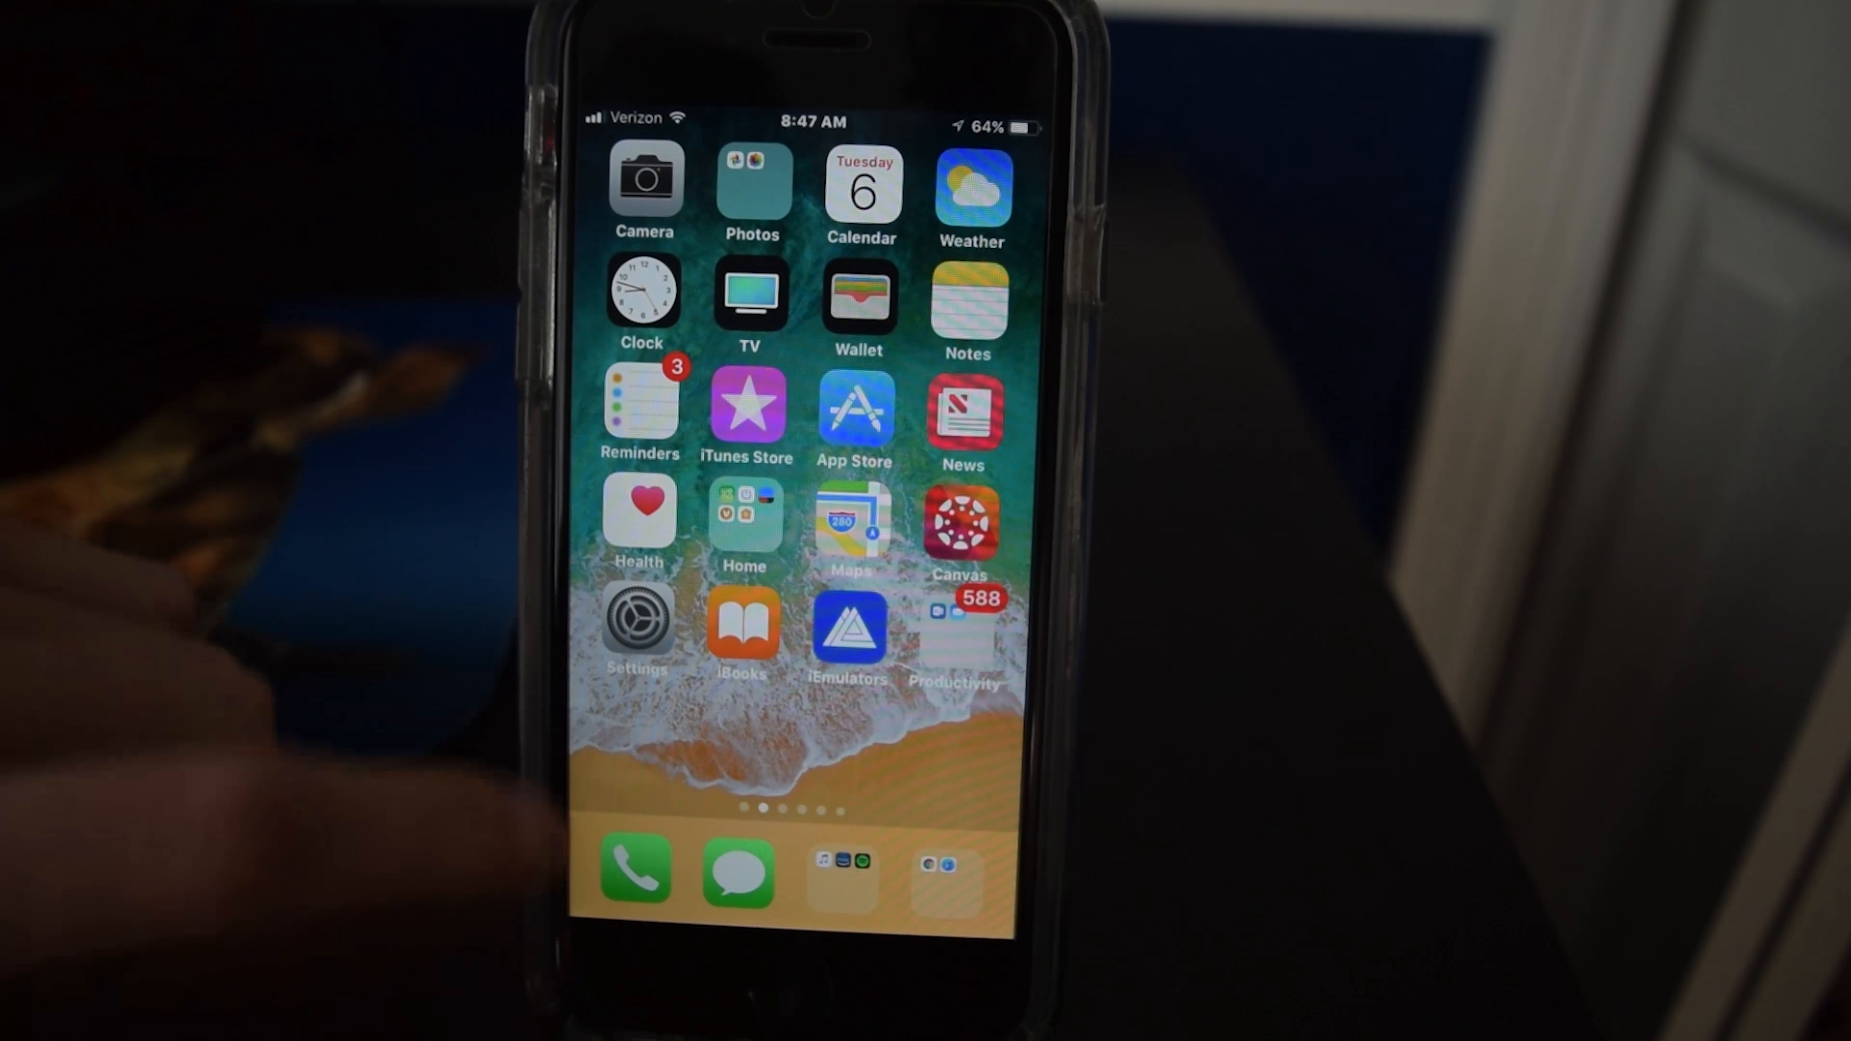
Launch Settings and go into the Control Center settings.
left_click(637, 620)
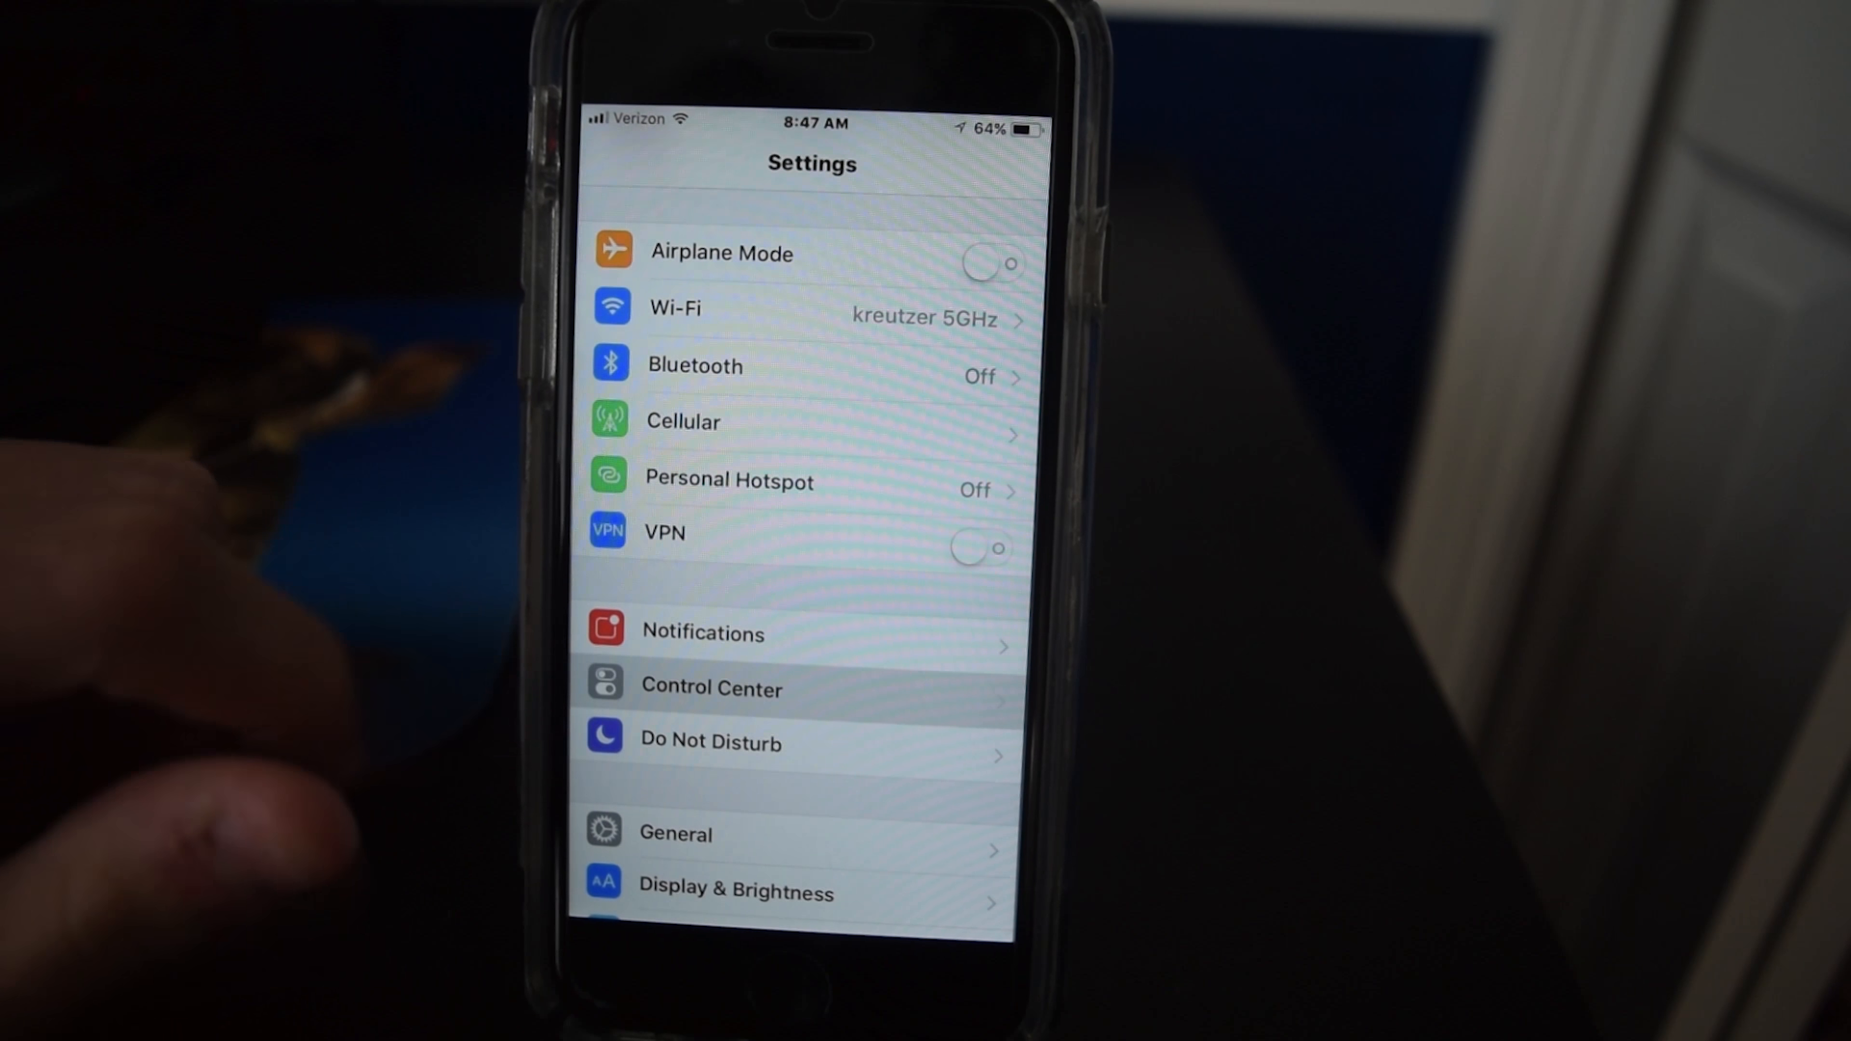
left_click(710, 688)
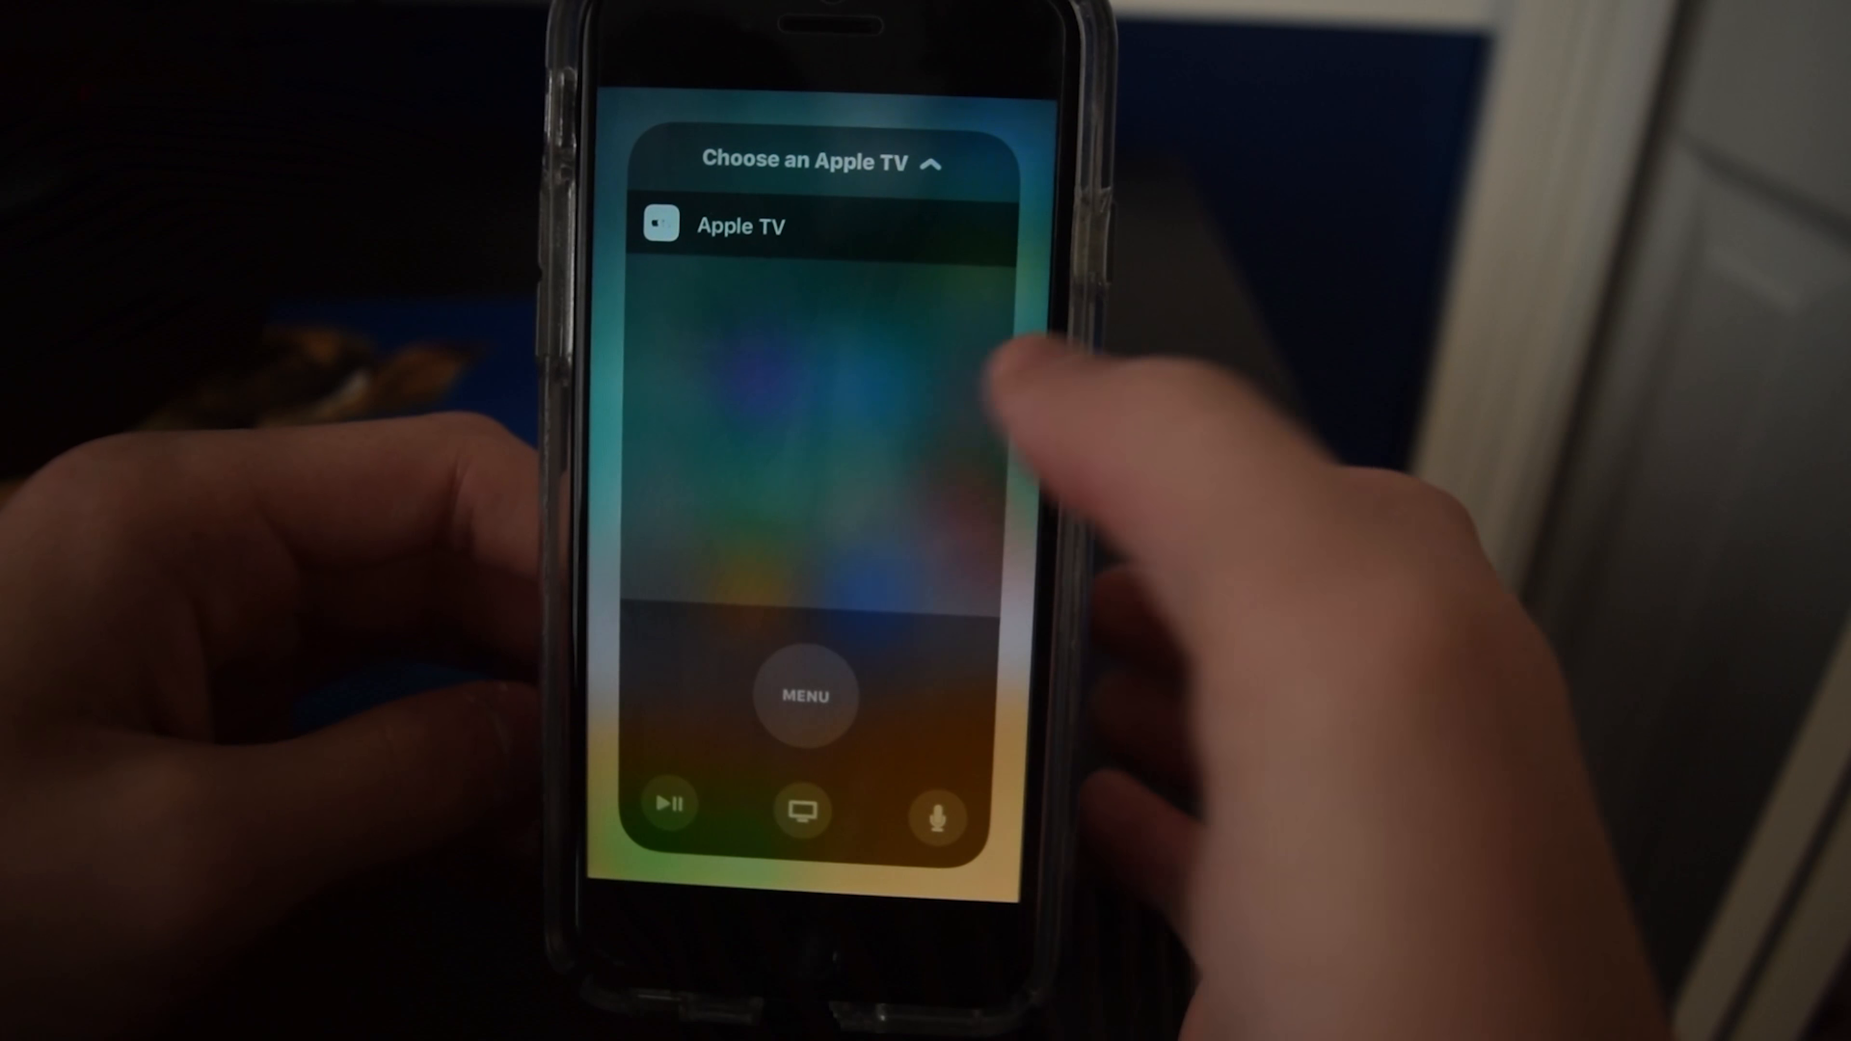
Choose the listed Apple TV in the Control Center remote's picker.
left_click(741, 225)
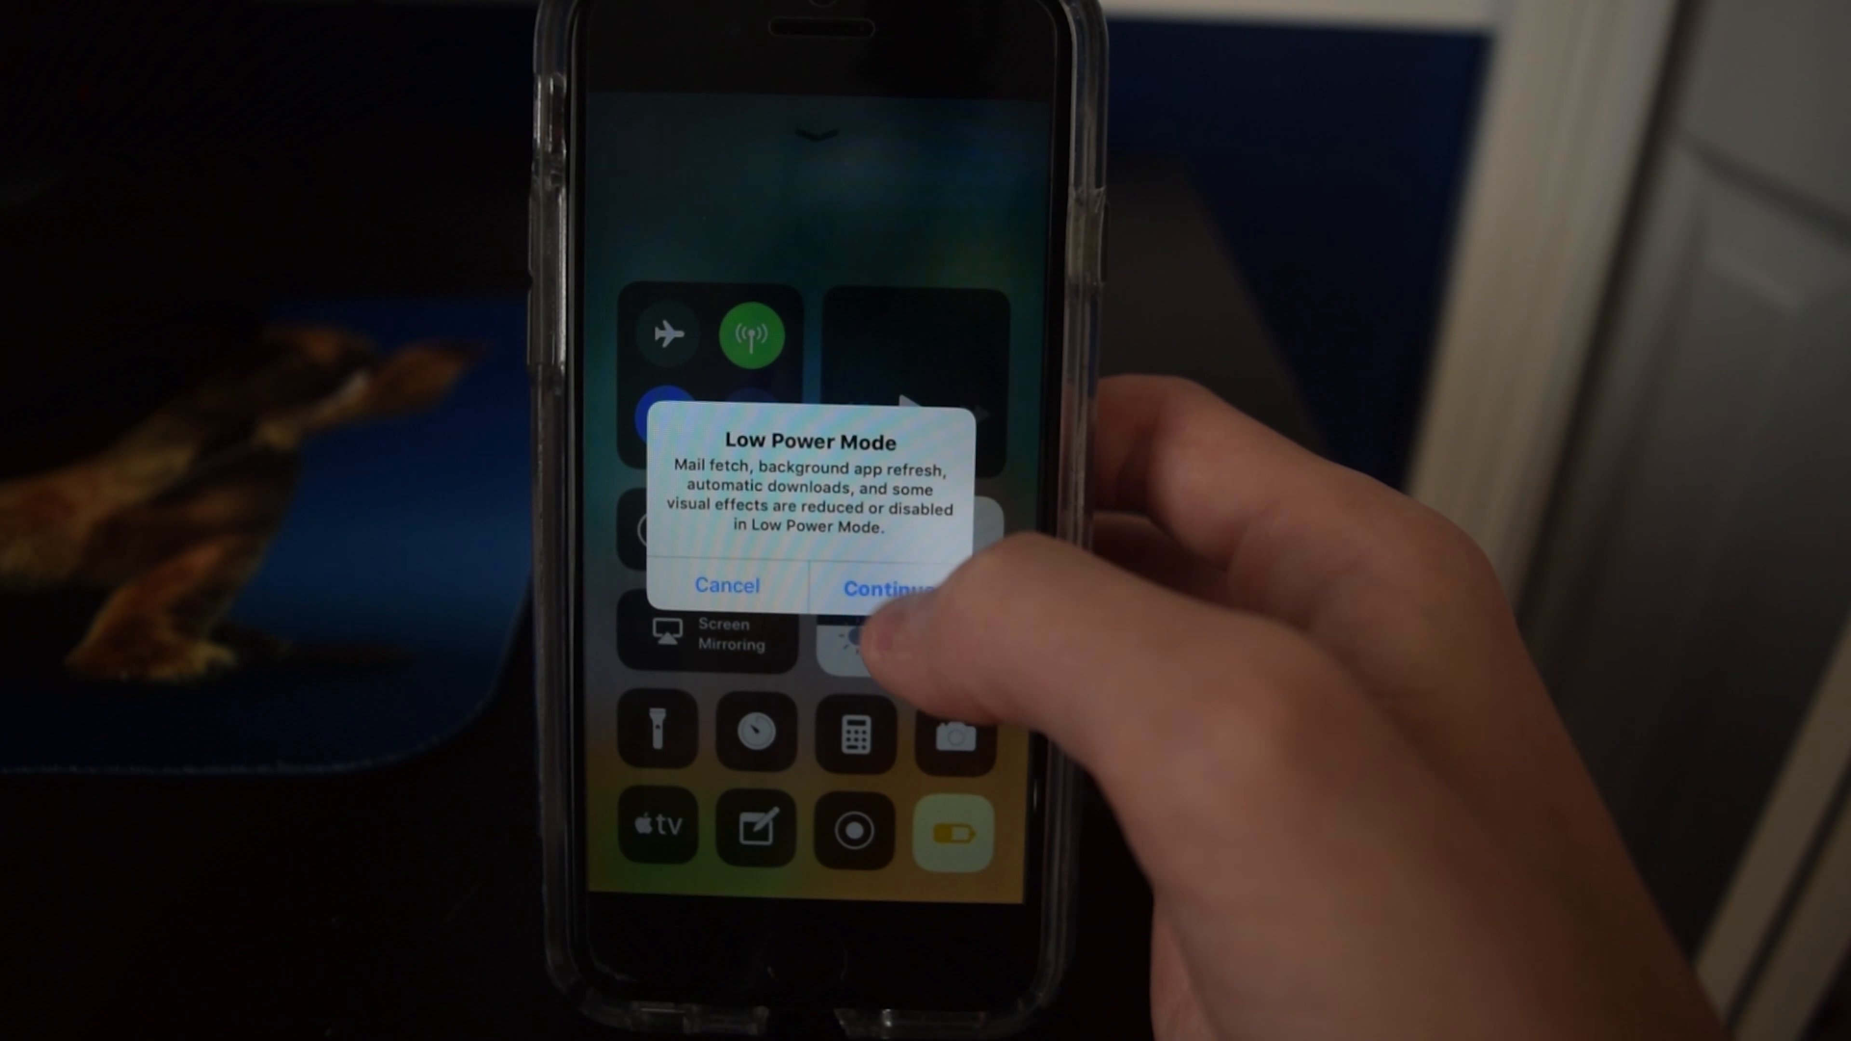
left_click(727, 585)
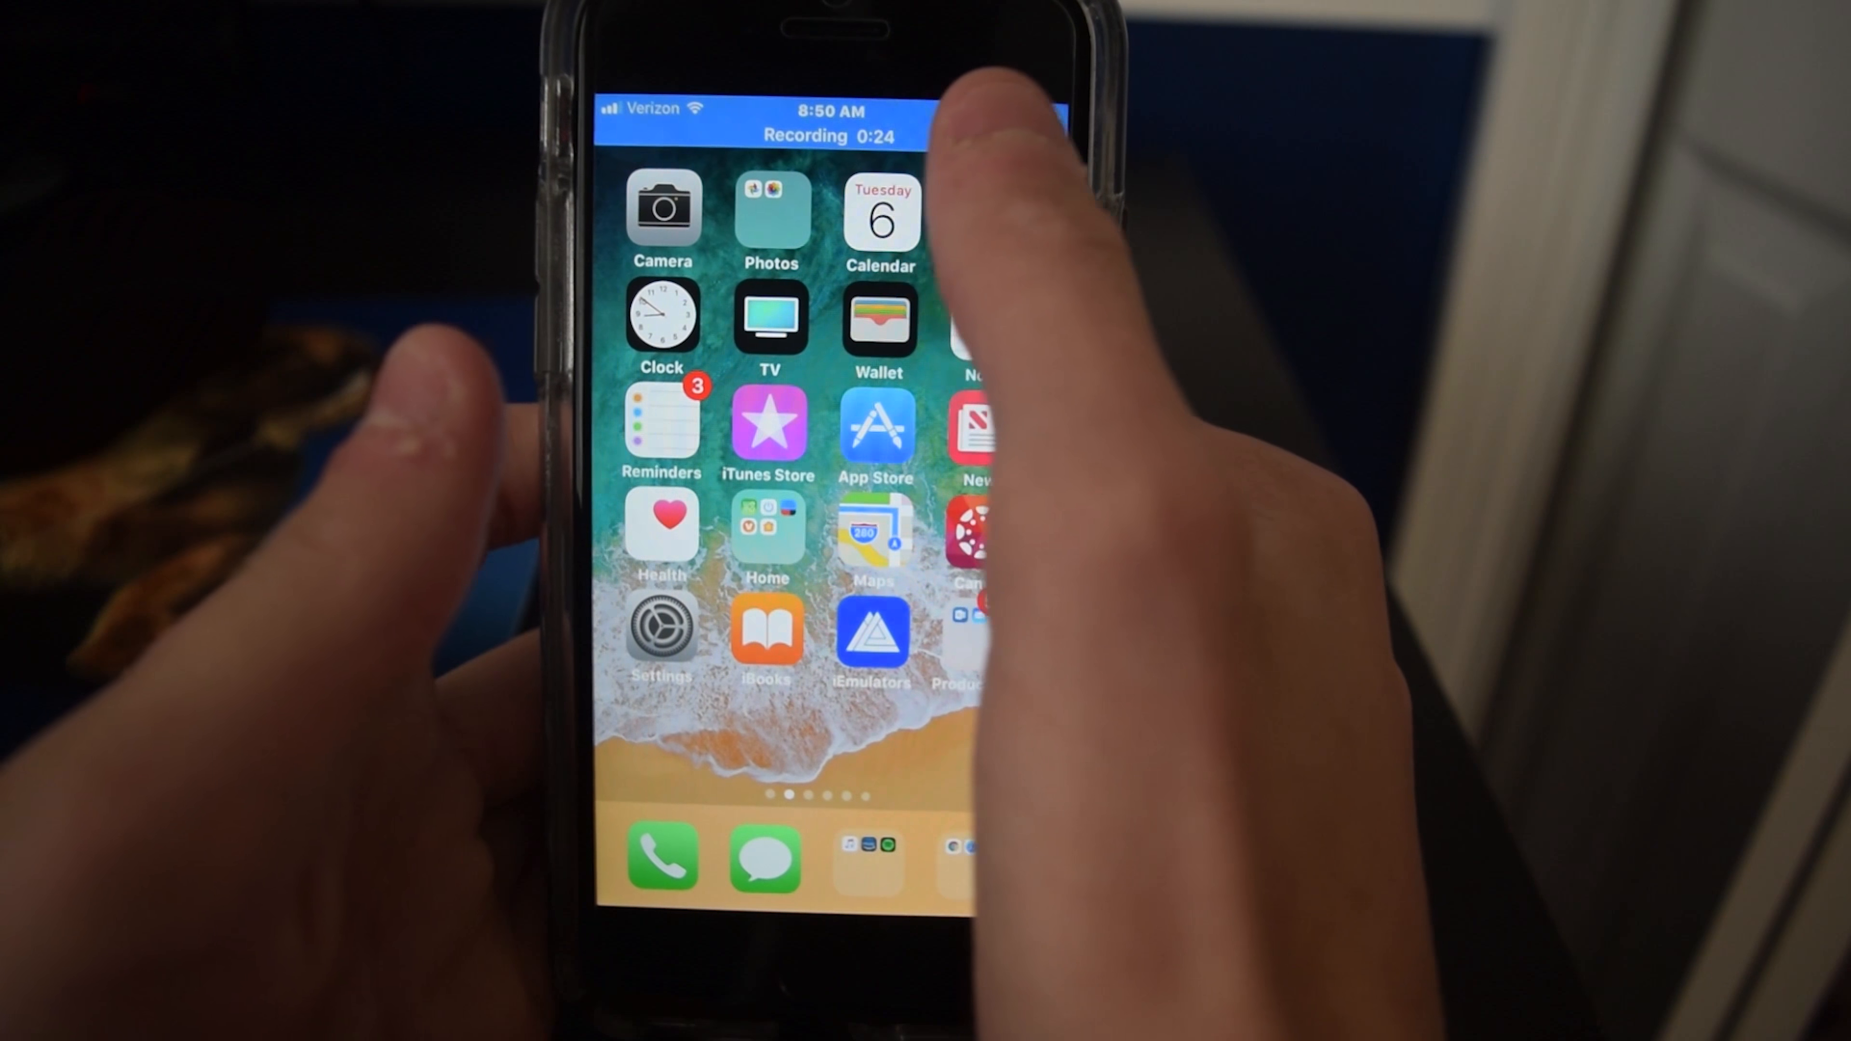
Stop the ongoing screen recording from the red status bar.
left_click(830, 134)
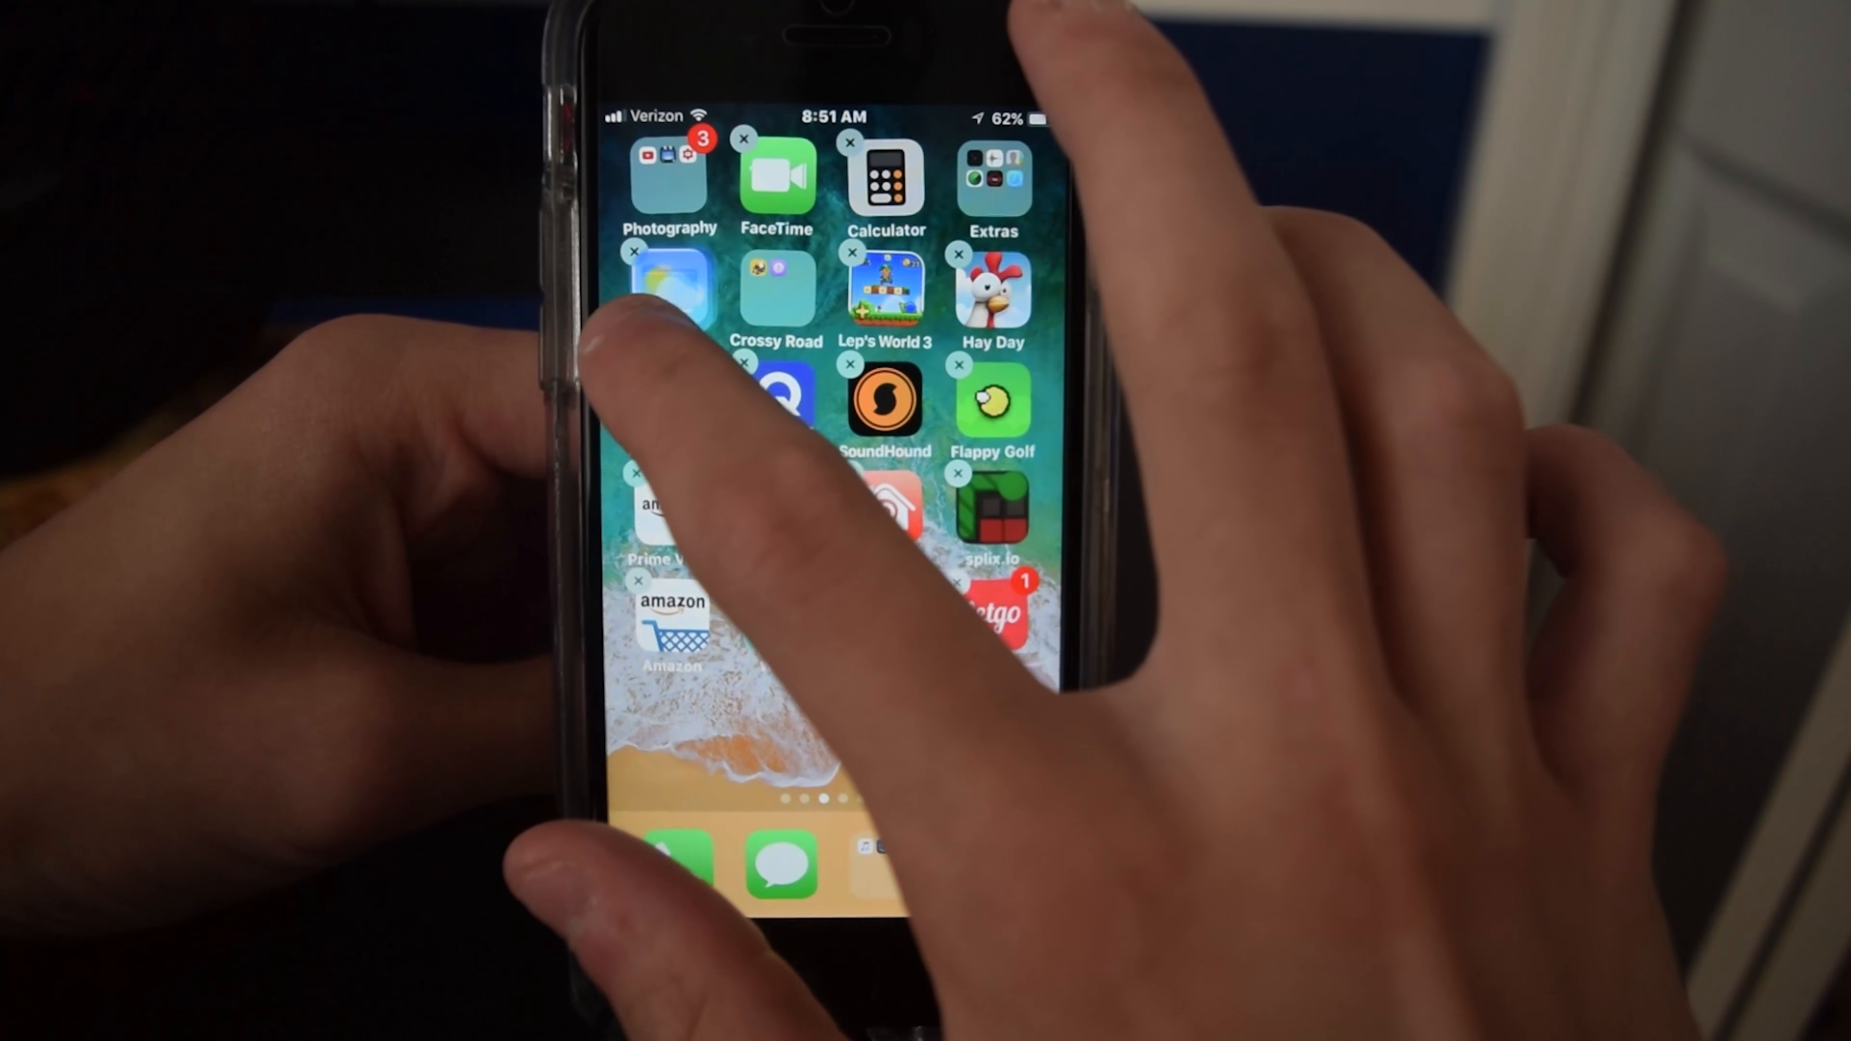
Swipe to the Home Screen page with Crossy Road and Flappy Golf.
scroll("left", 3)
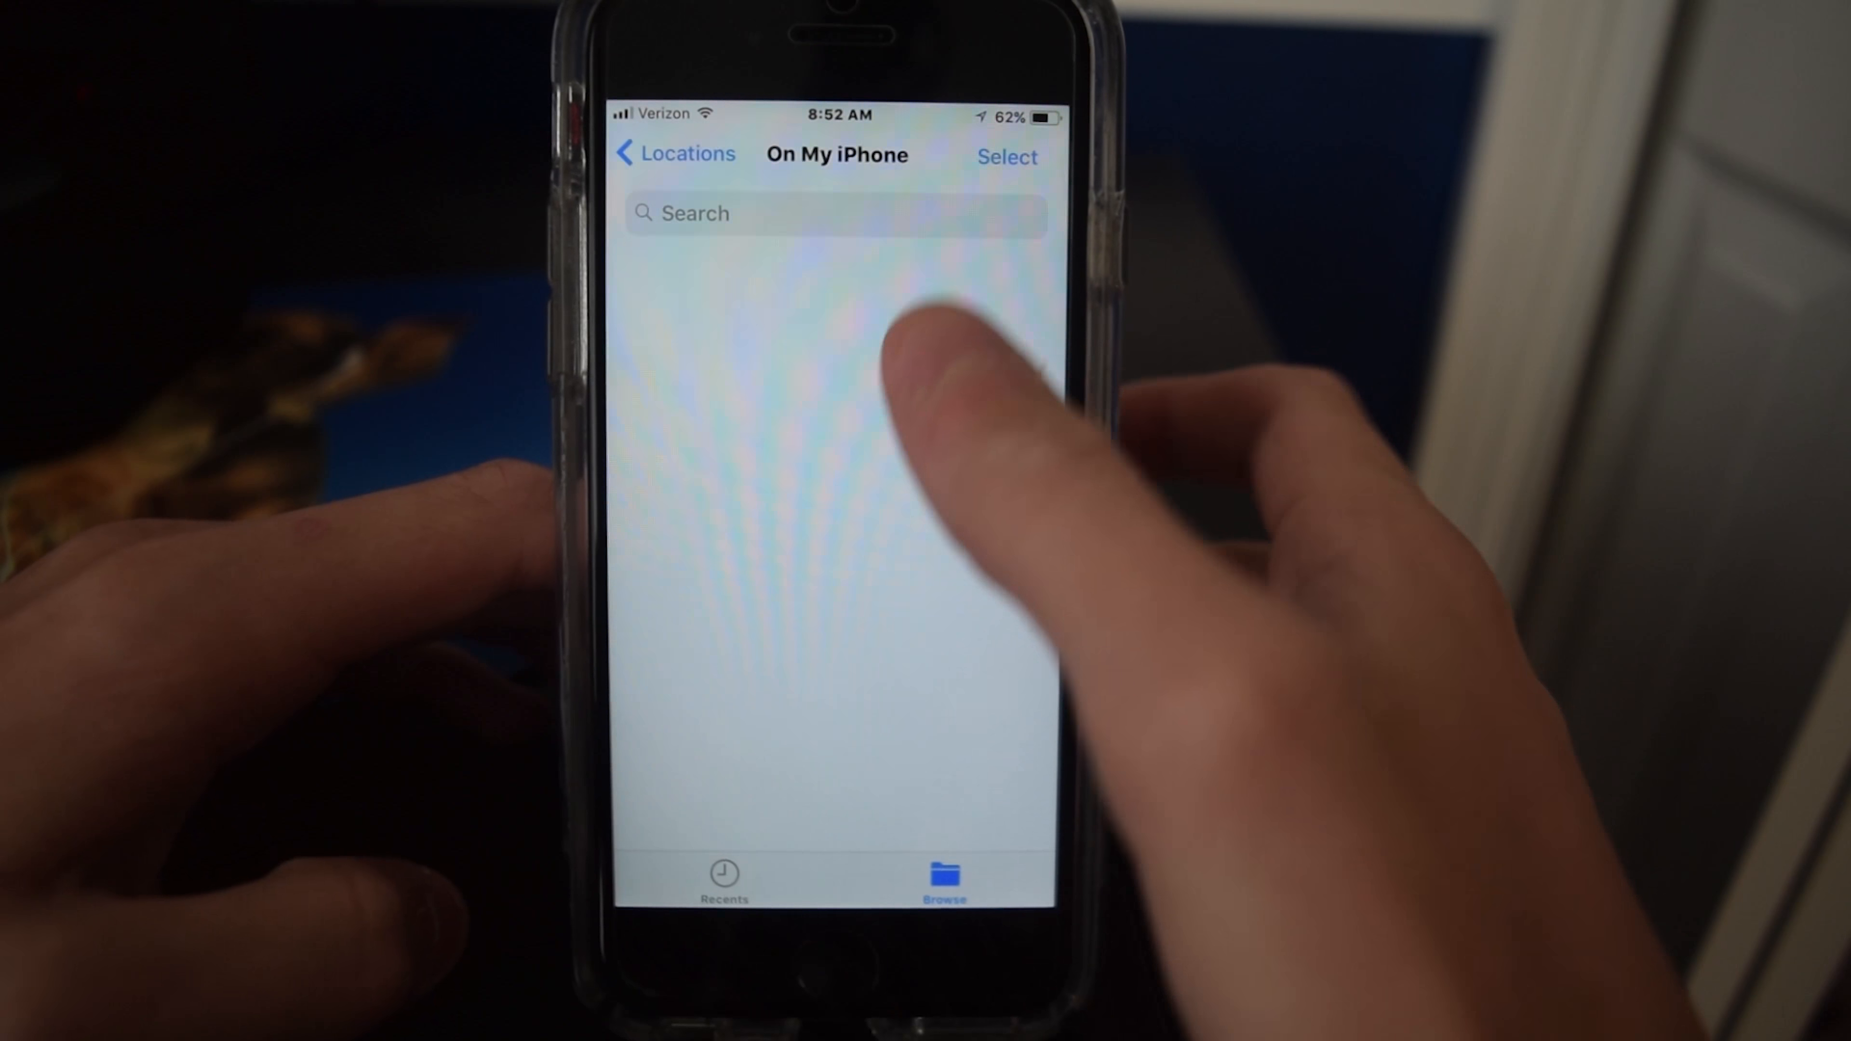
Go back from On My iPhone to the Browse locations list, then return home.
left_click(721, 874)
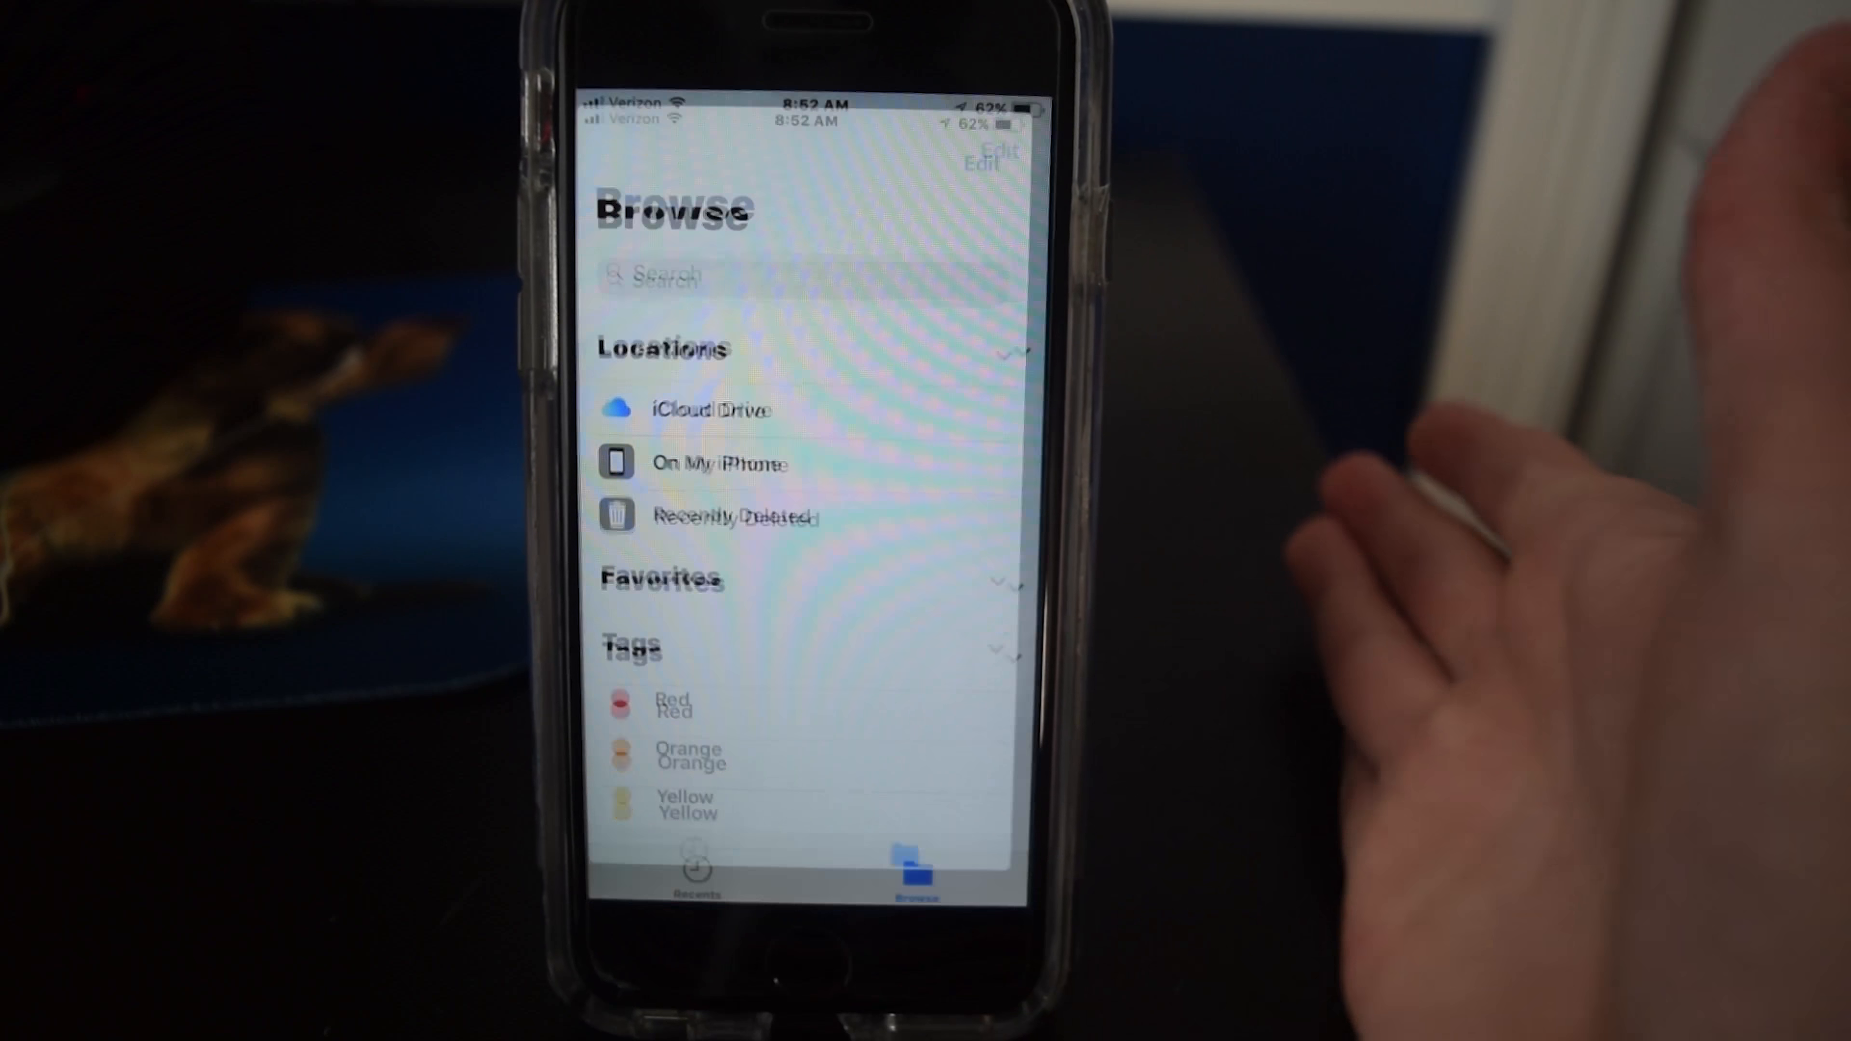
key("home")
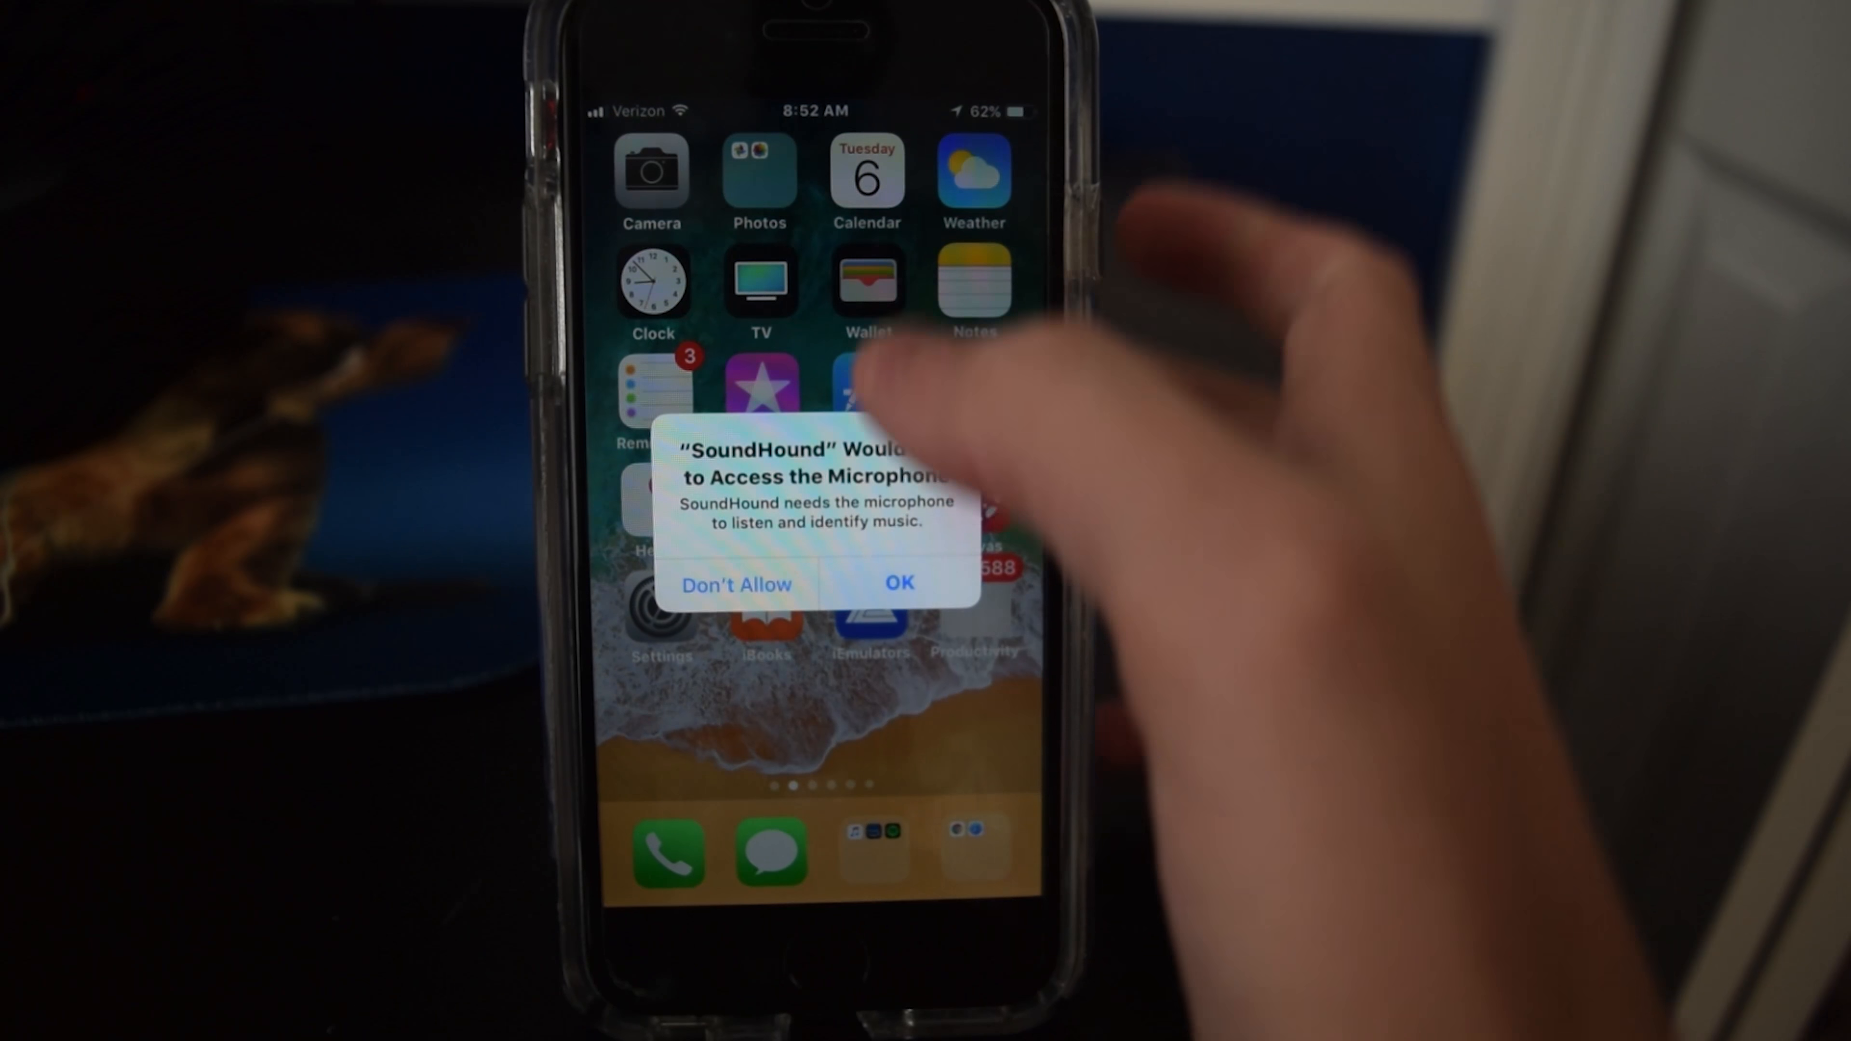
Dismiss SoundHound's microphone access alert and return to Safari's applebetas page.
left_click(899, 584)
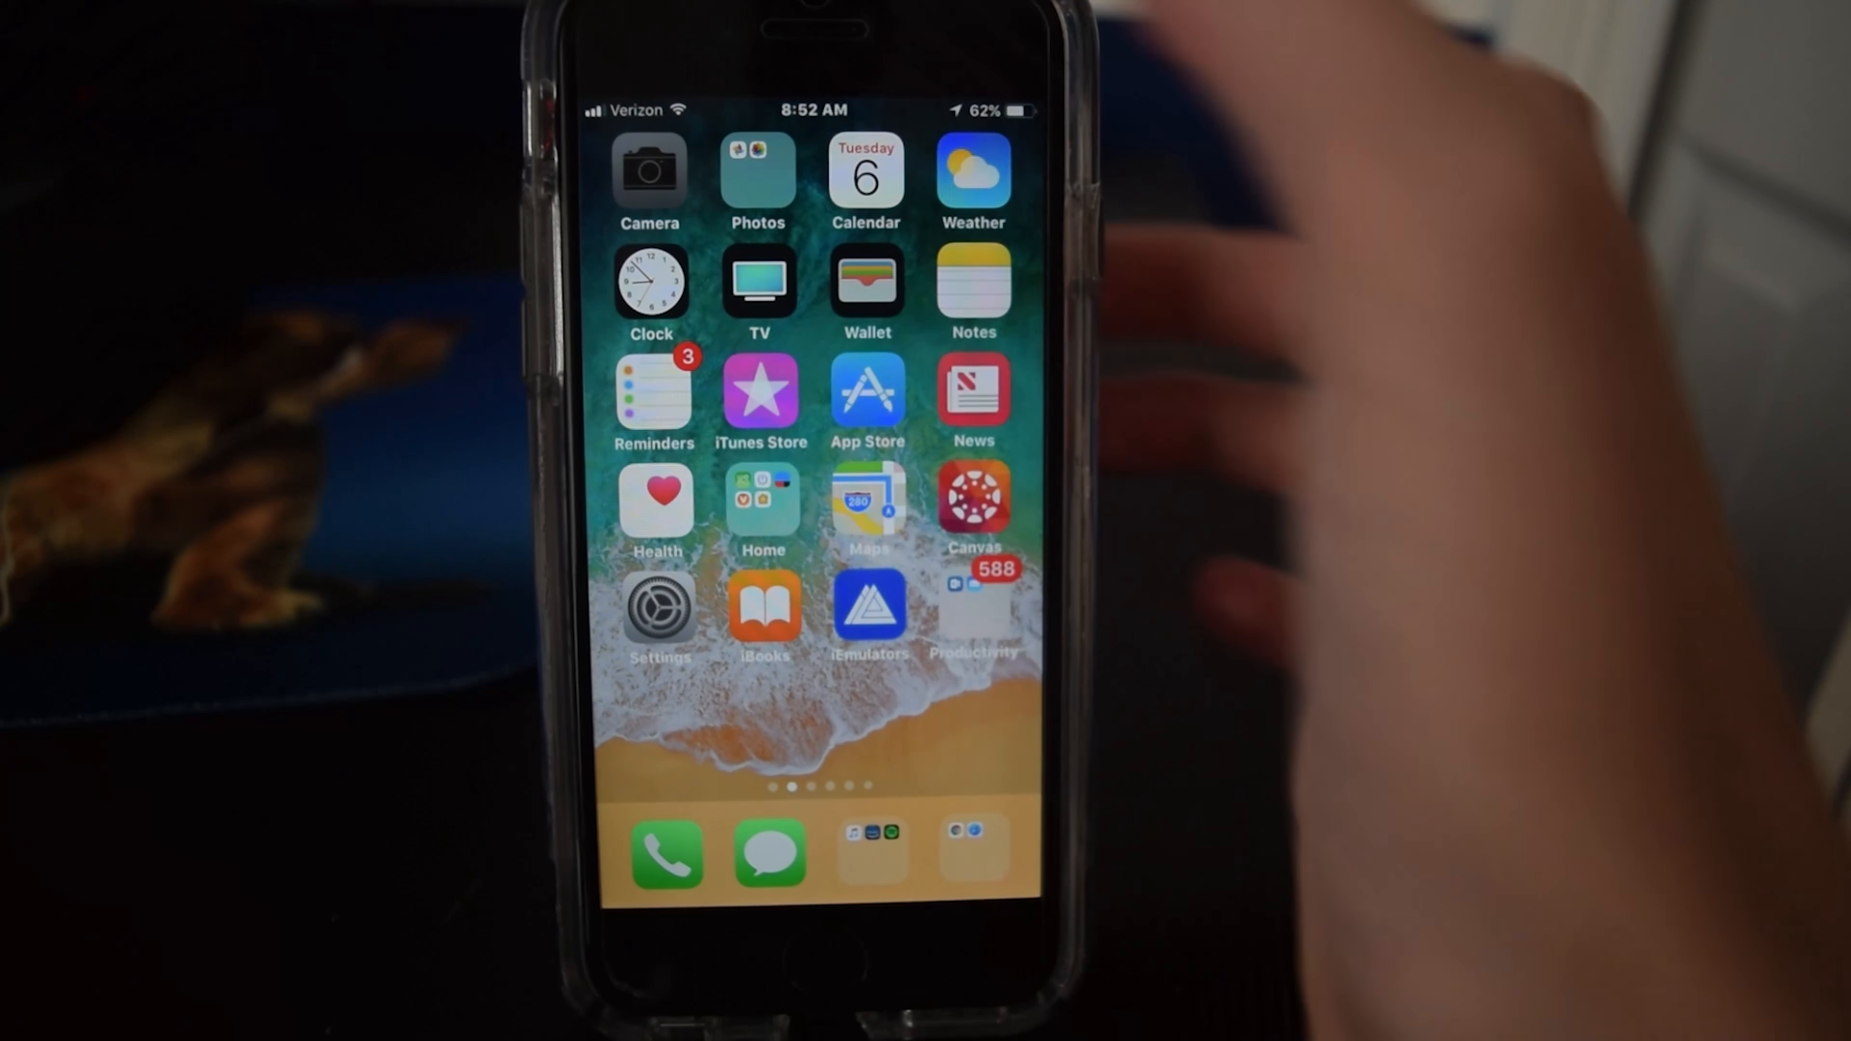
left_click(649, 168)
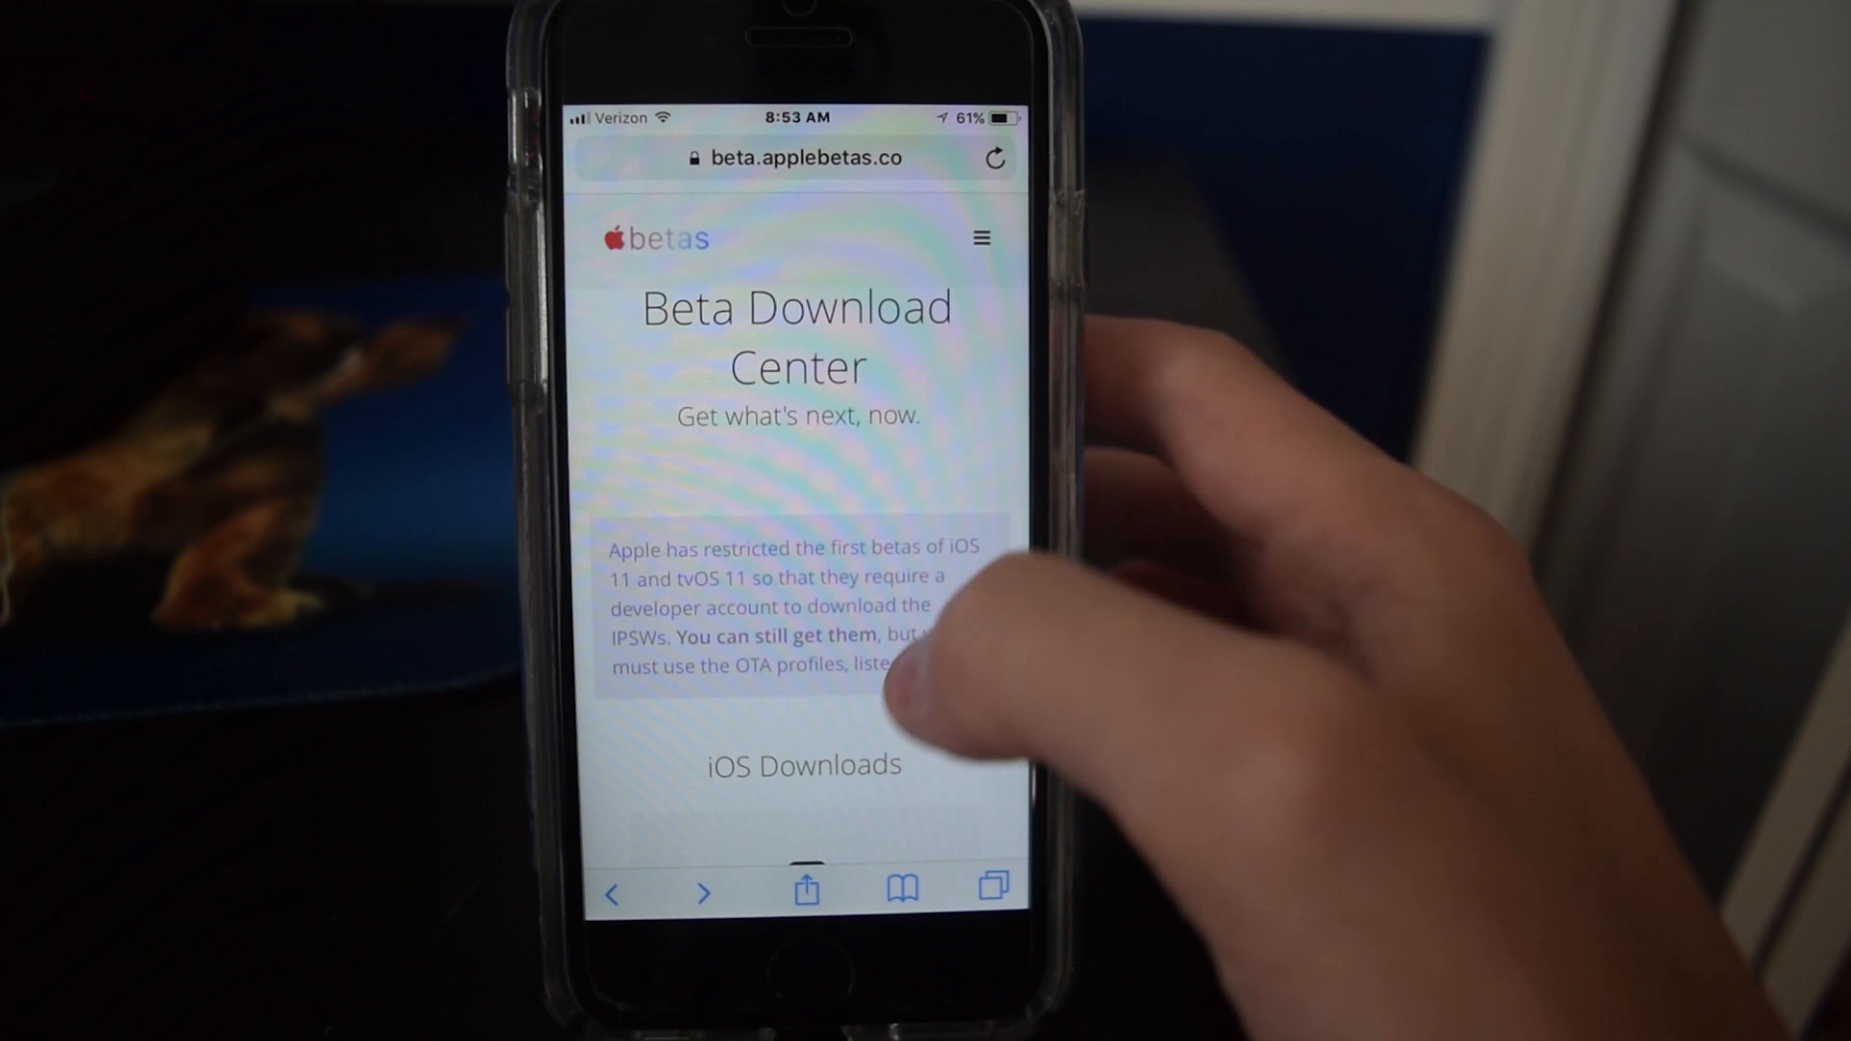
Scroll the applebetas page past the iOS, watchOS and tvOS sections to macOS Downloads.
scroll("down", 3)
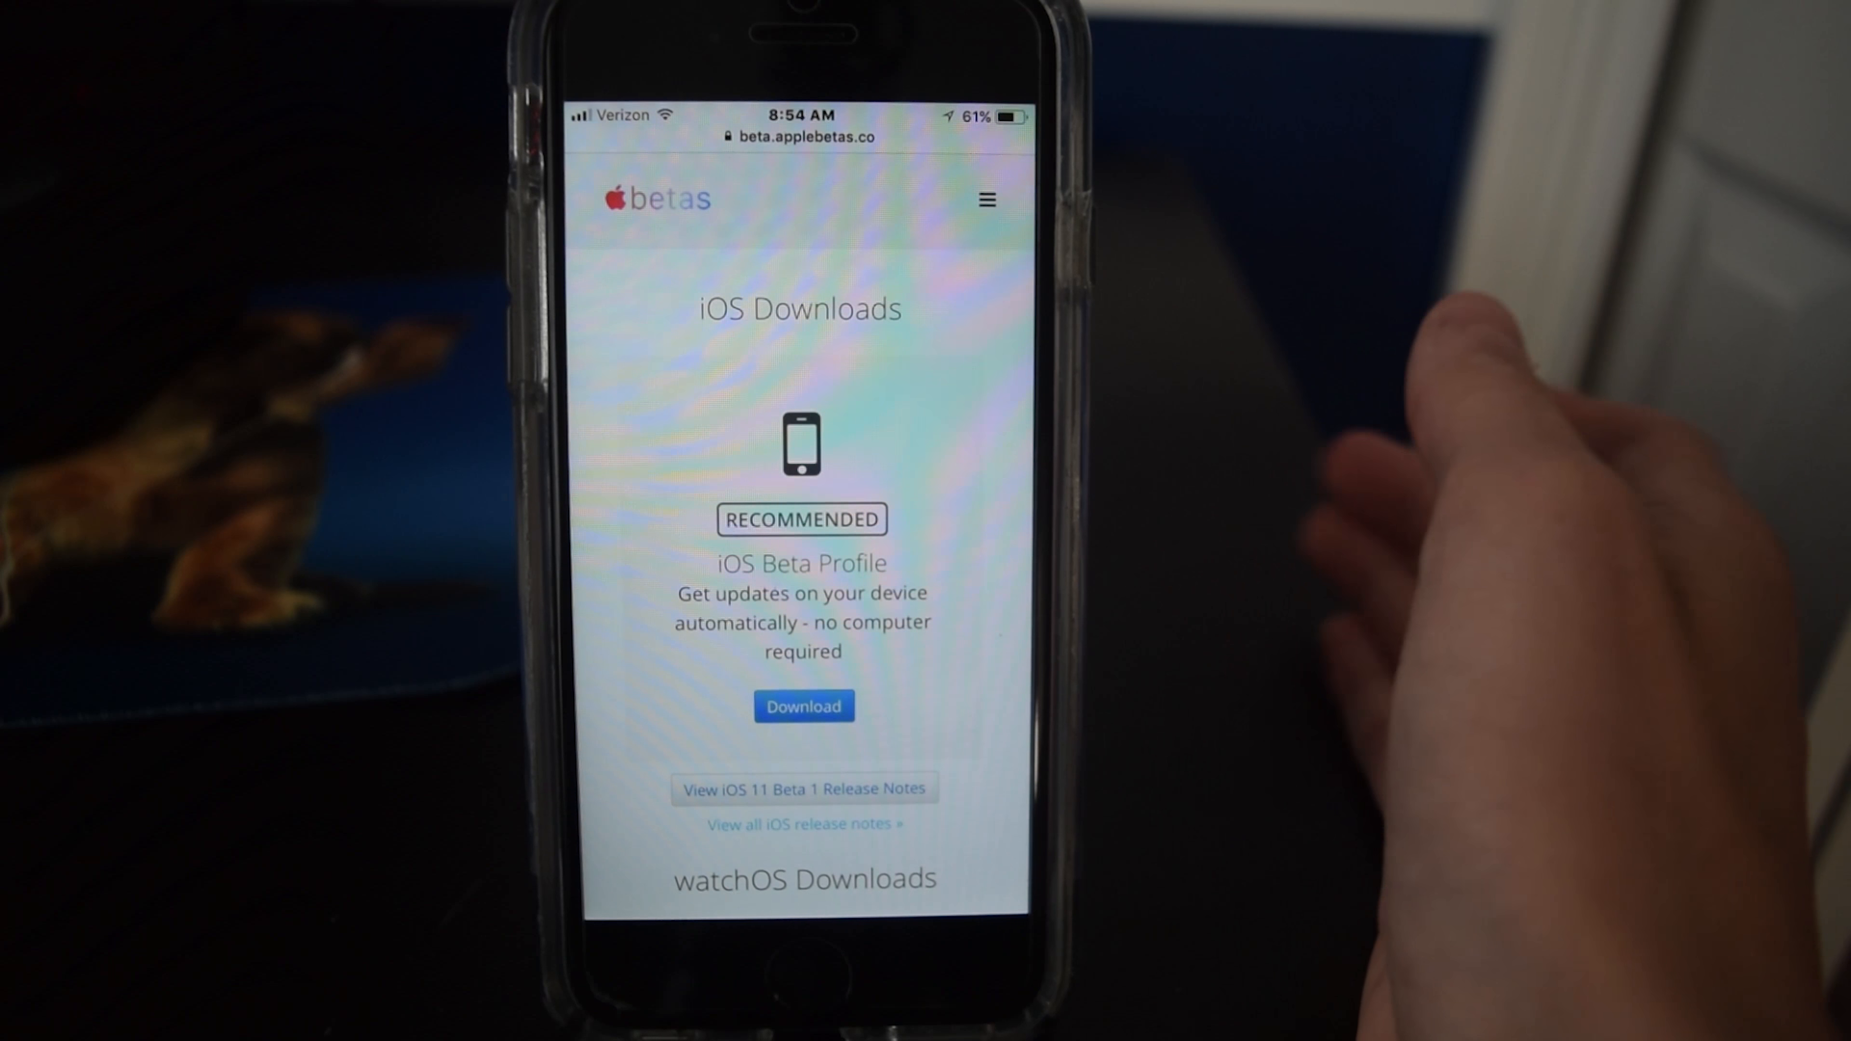
scroll("down", 3)
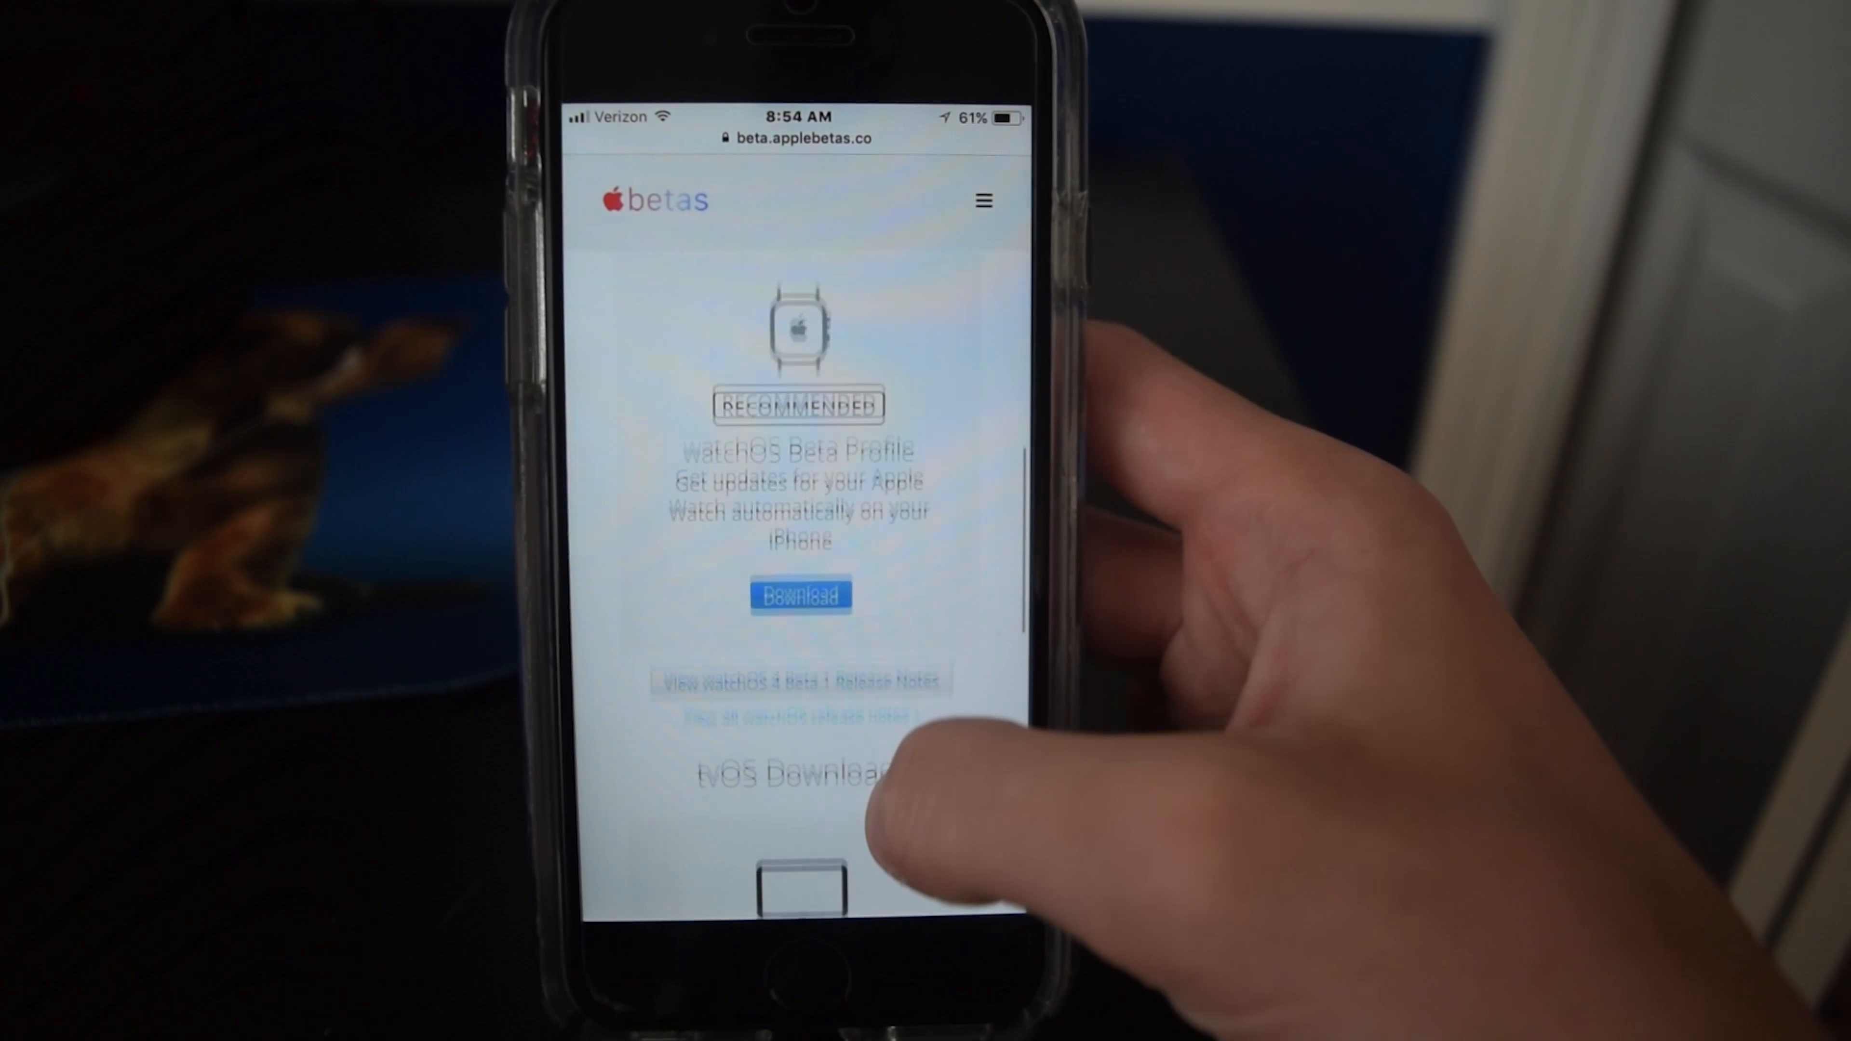
scroll("up", 3)
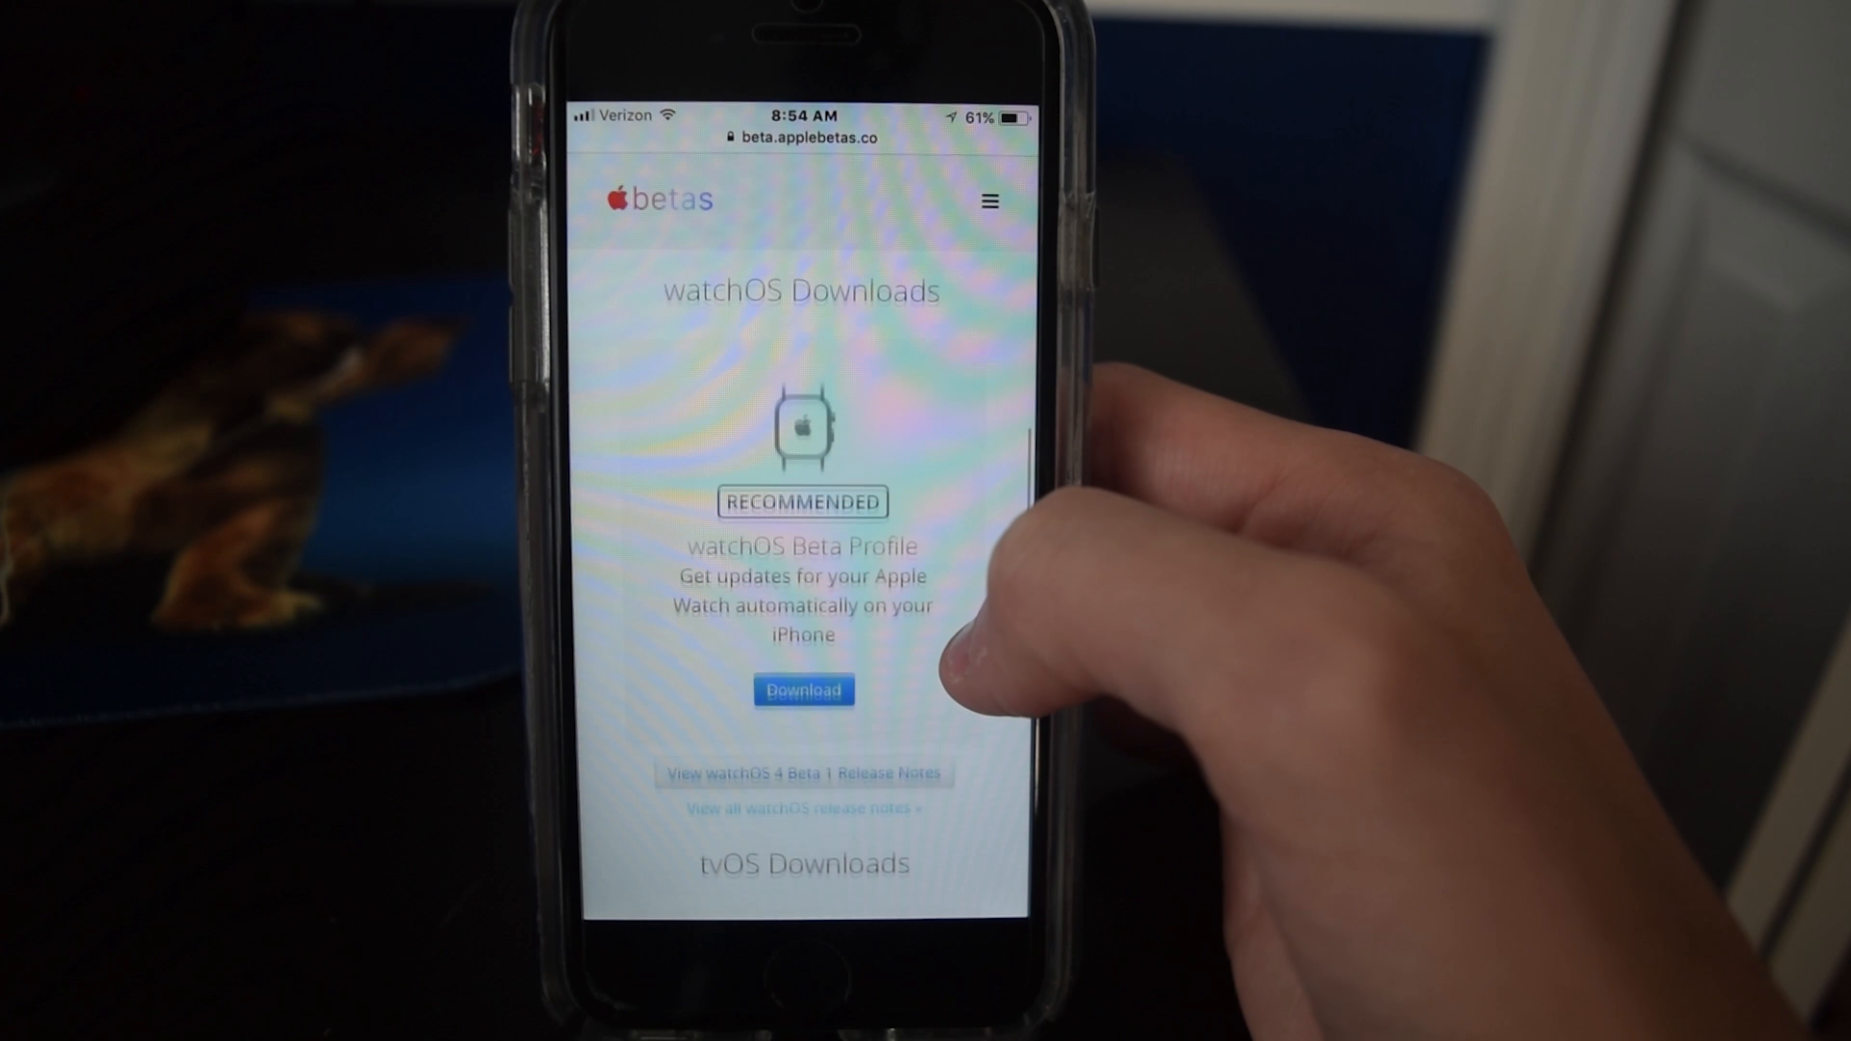
scroll("down", 3)
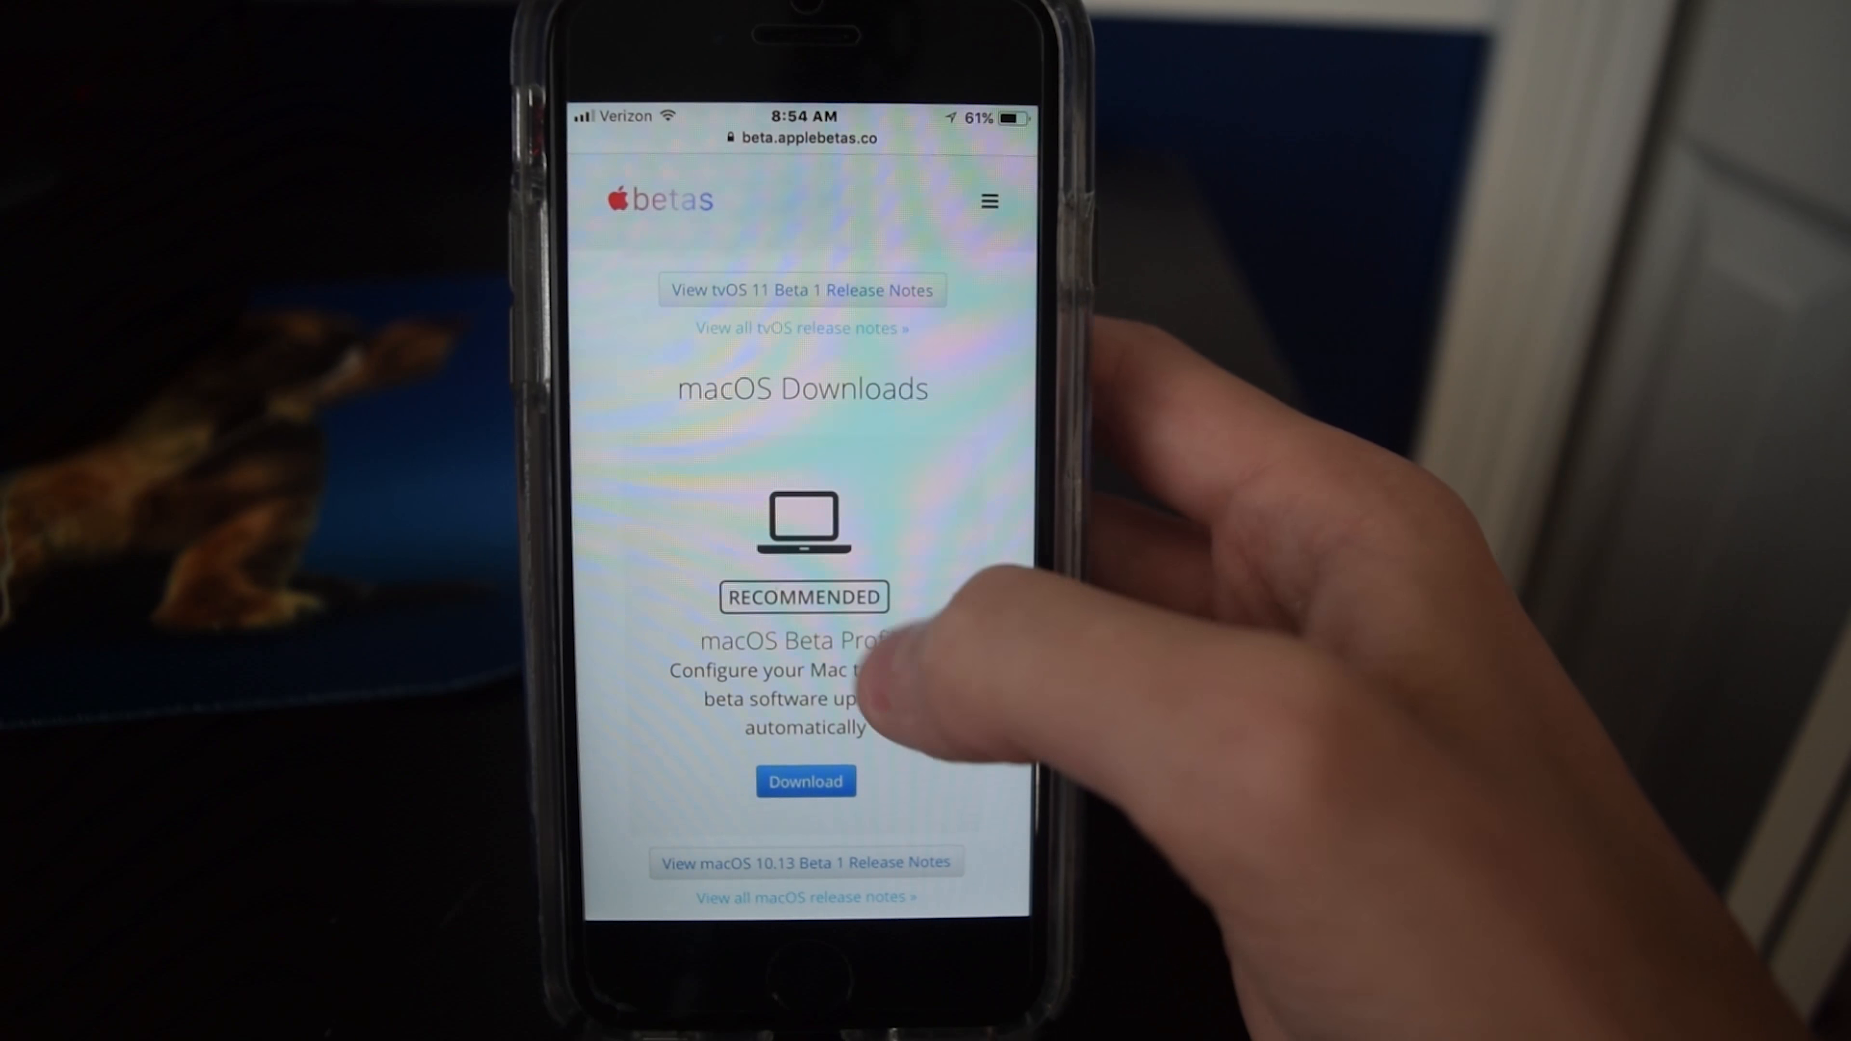
scroll("down", 3)
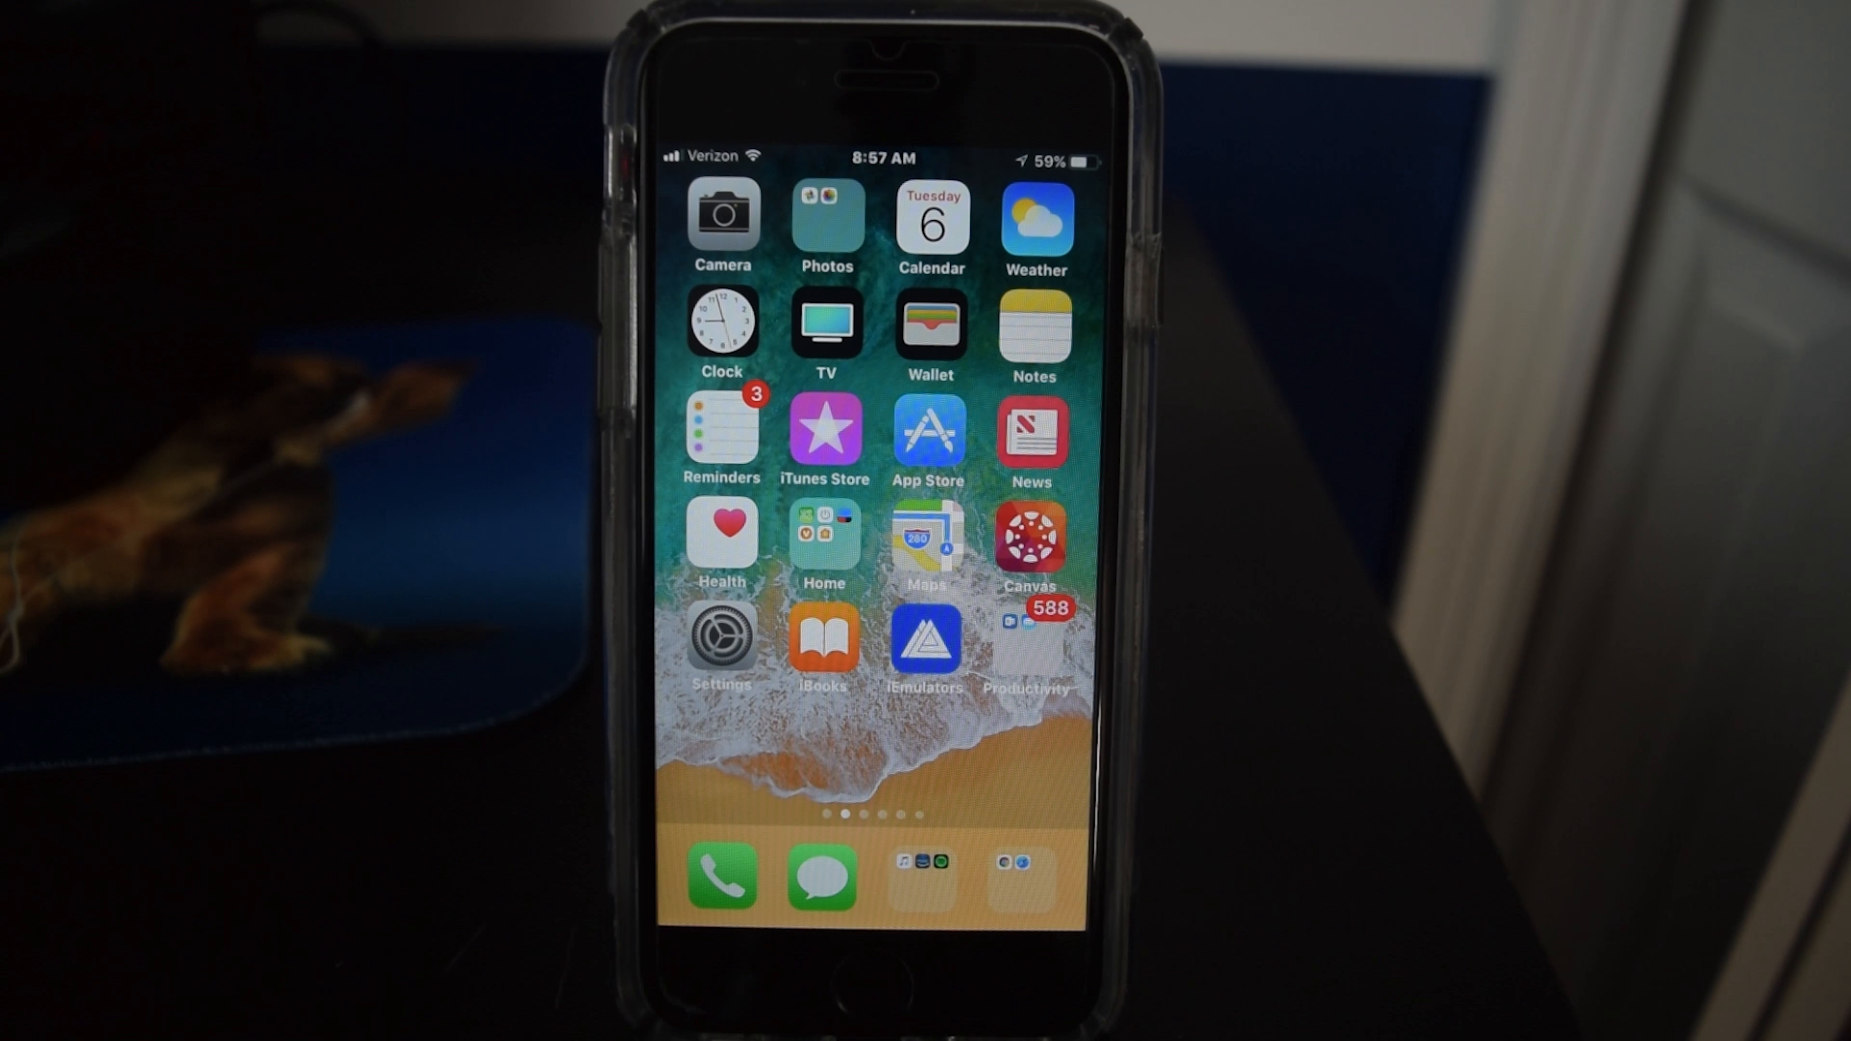
Swipe on the Home screen to reveal Search with Siri App Suggestions.
scroll("left", 3)
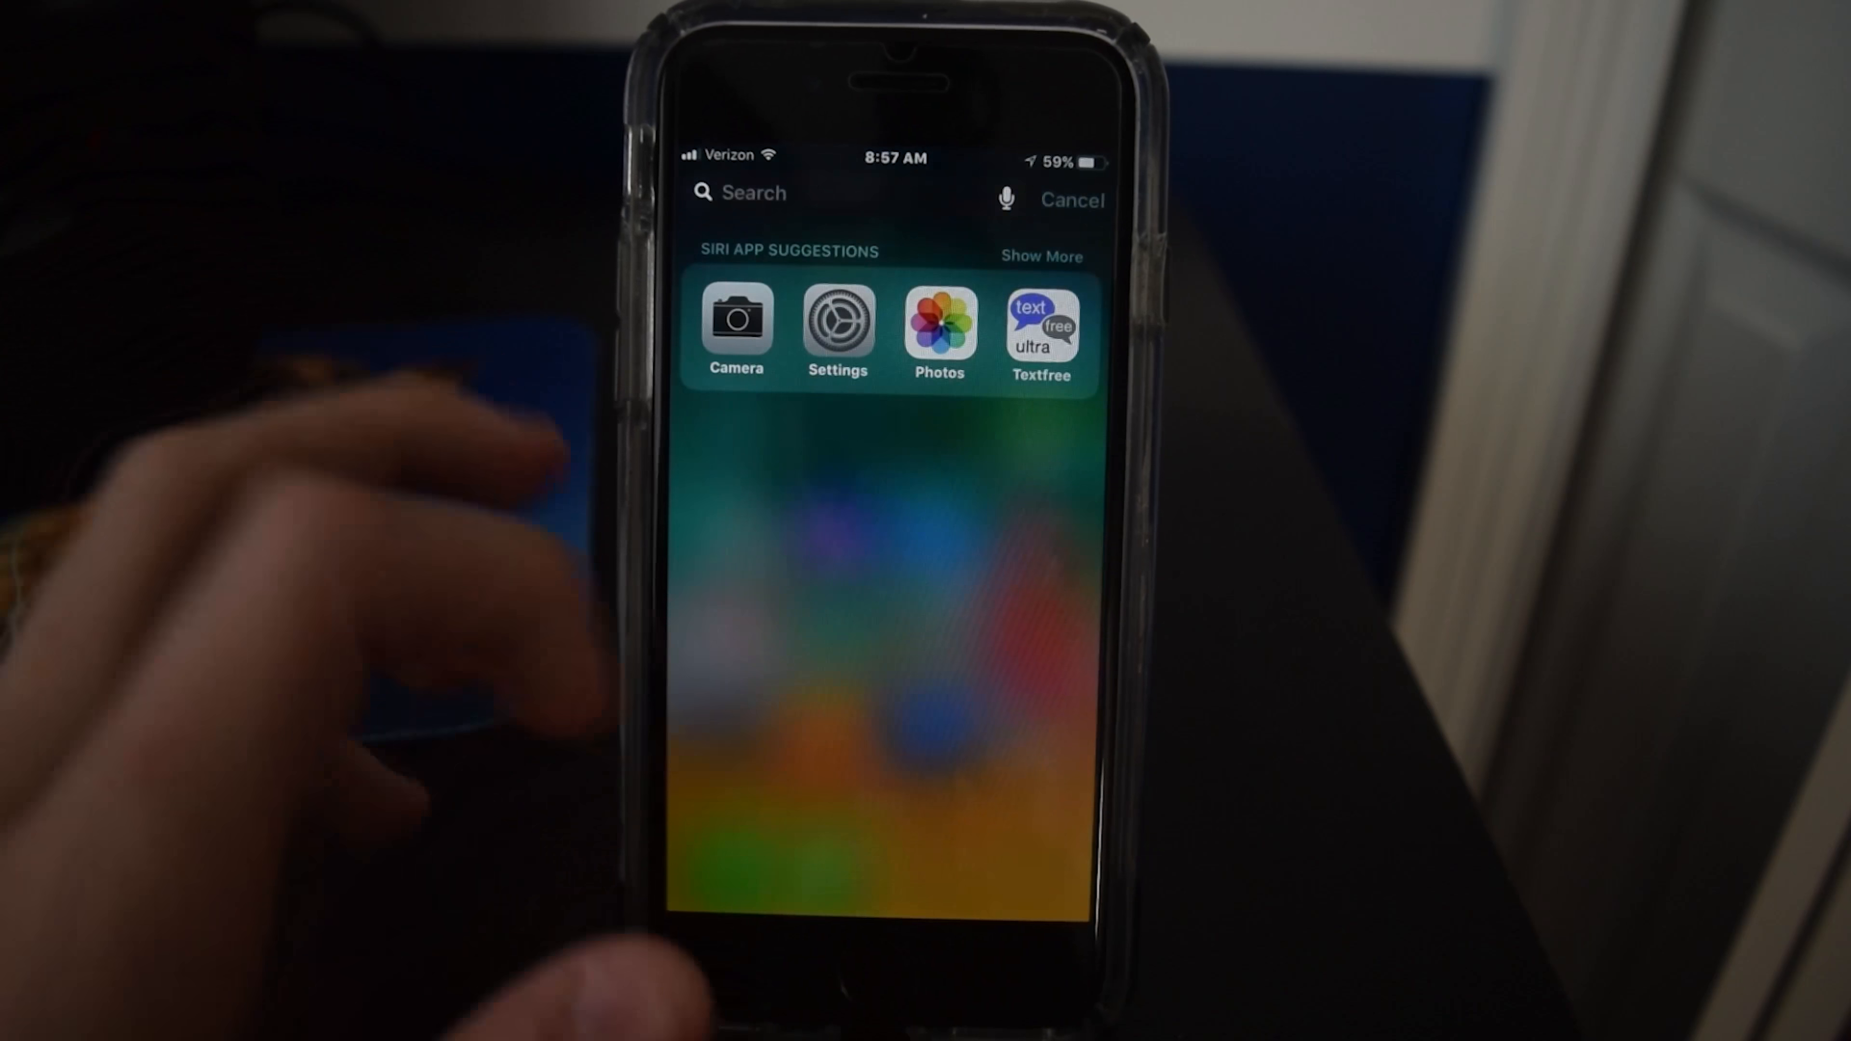
Search for "min" in Spotlight to find and launch Minecraft.
type("m")
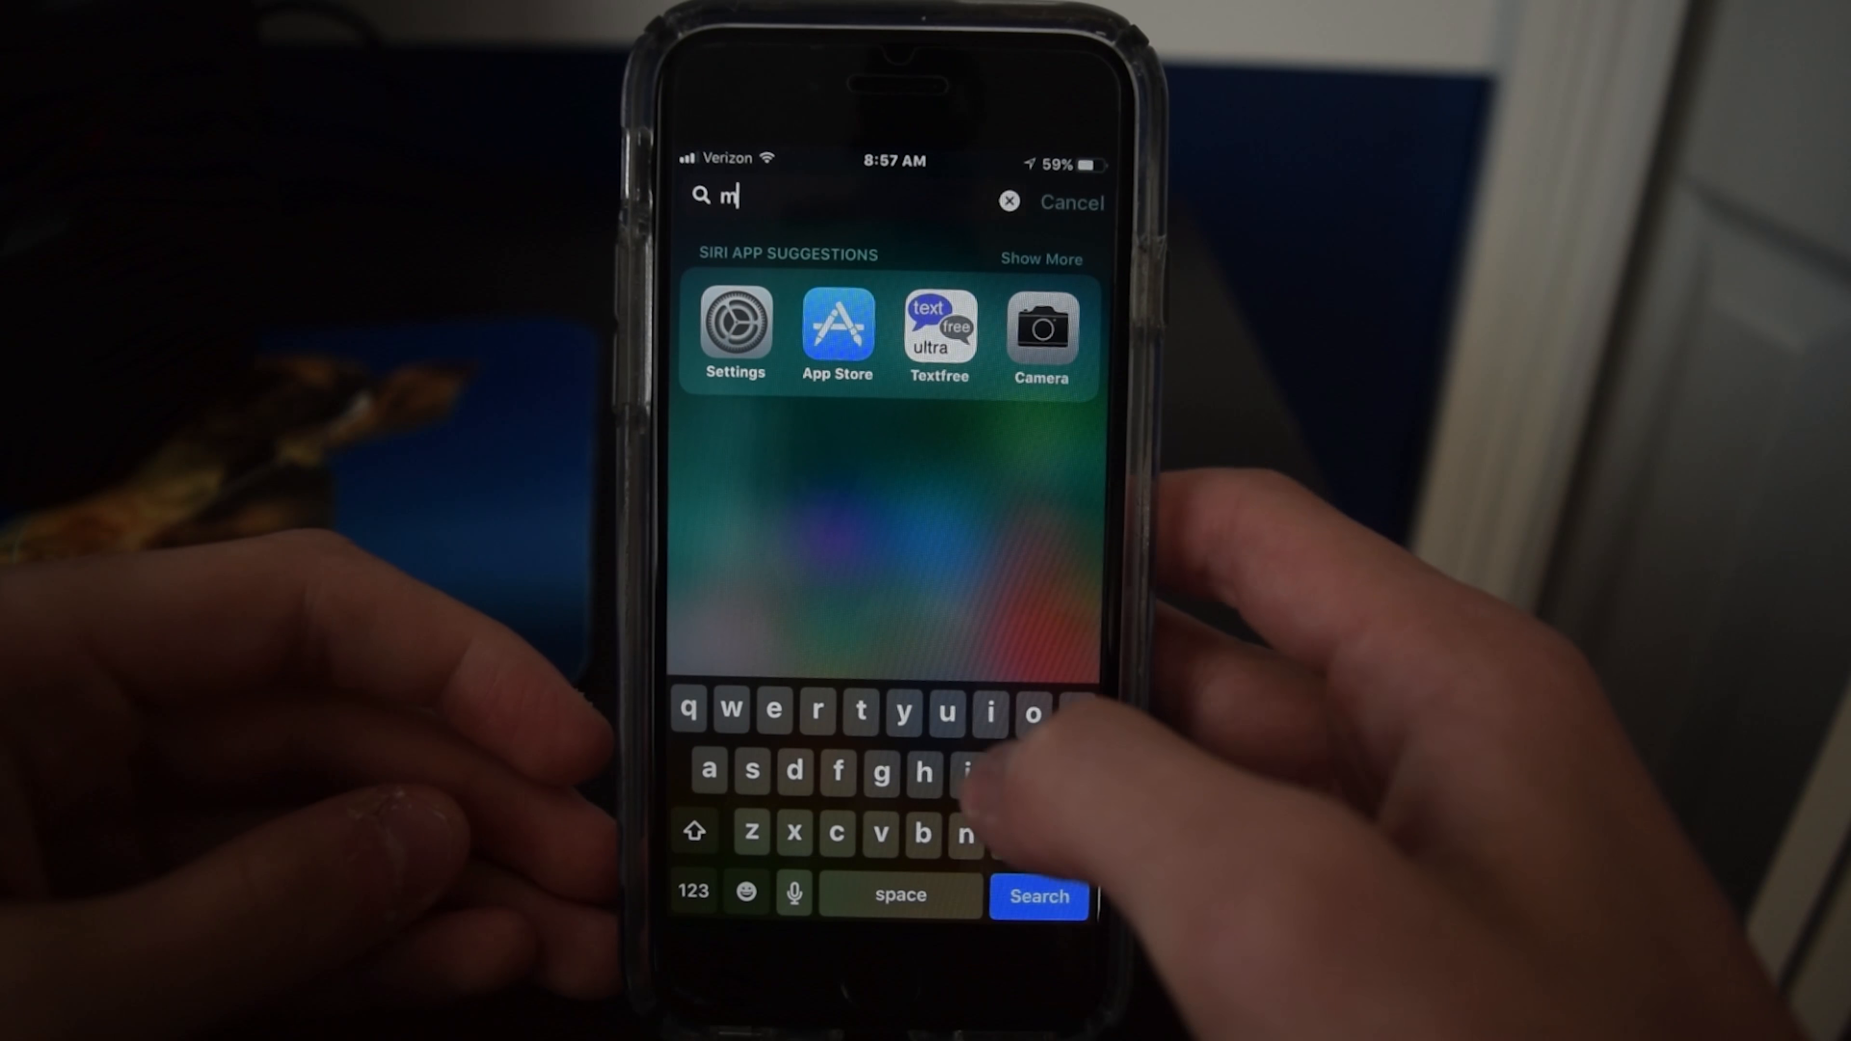
type("in")
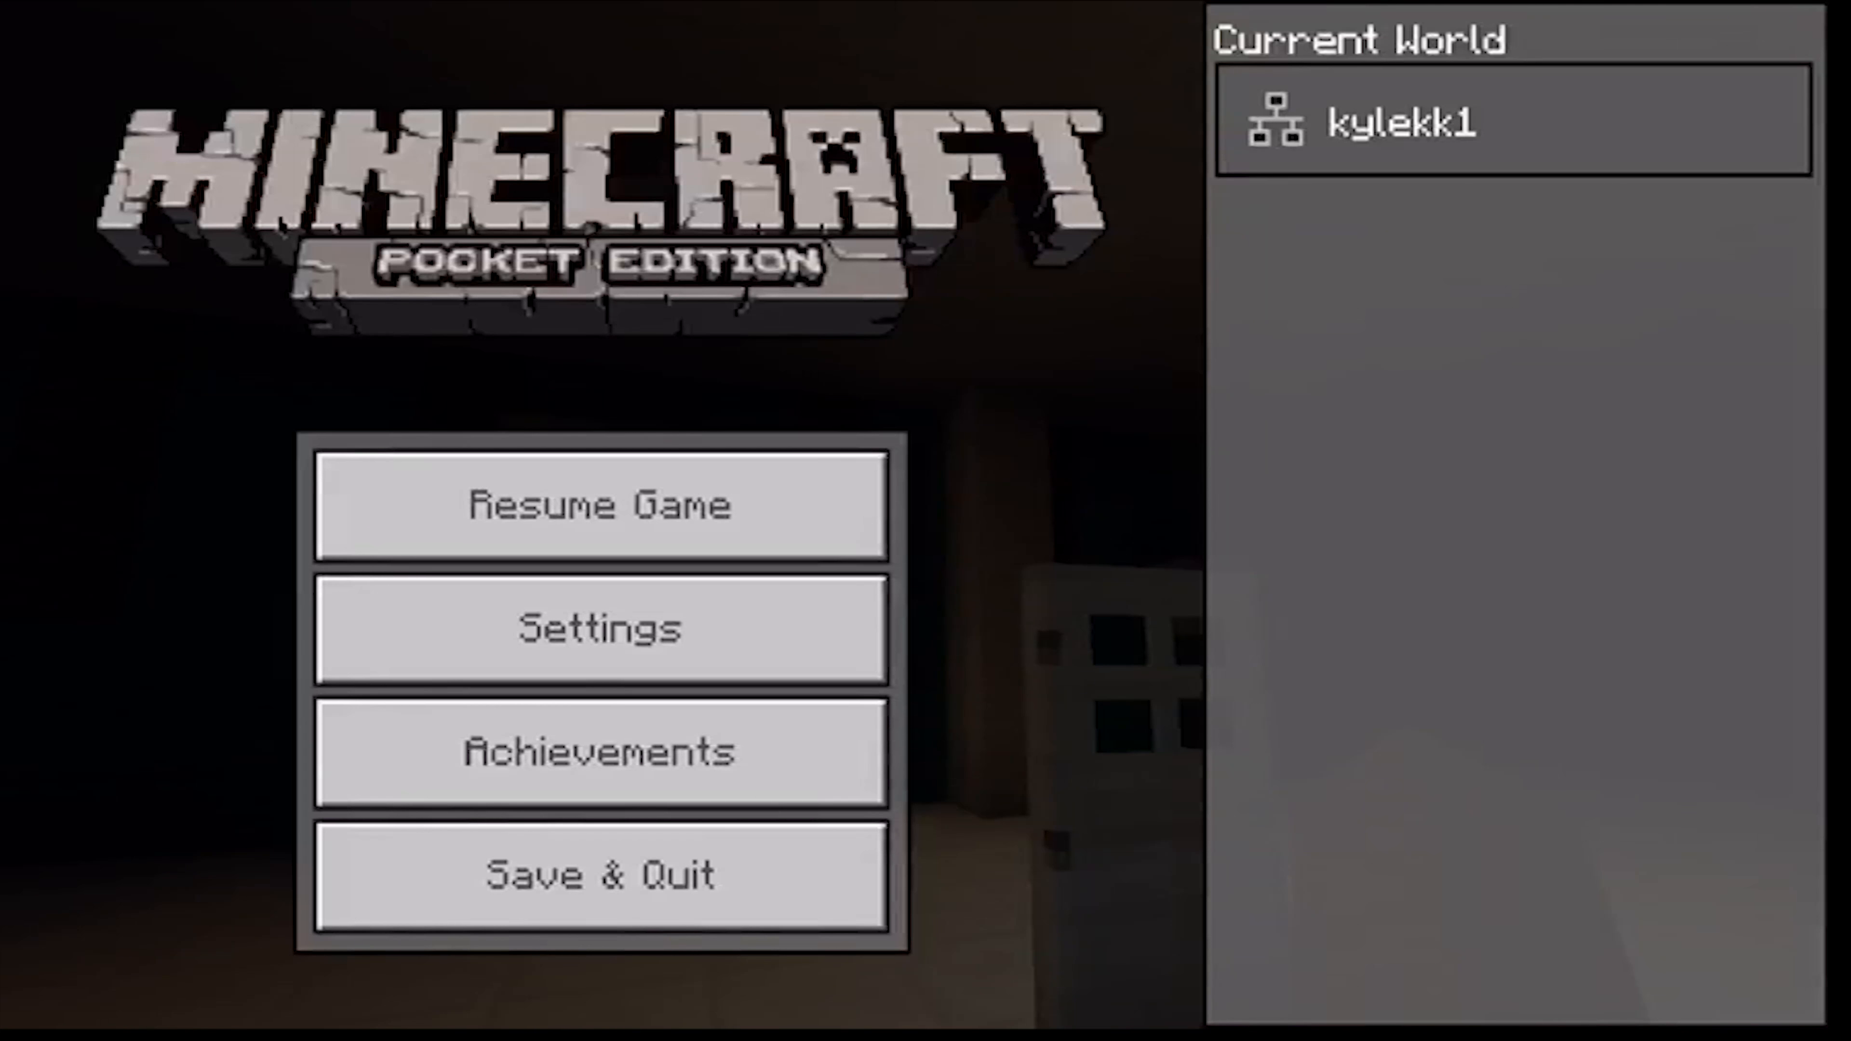
Play the Minecraft screen recording in Photos and go back once the inventory closes.
left_click(599, 505)
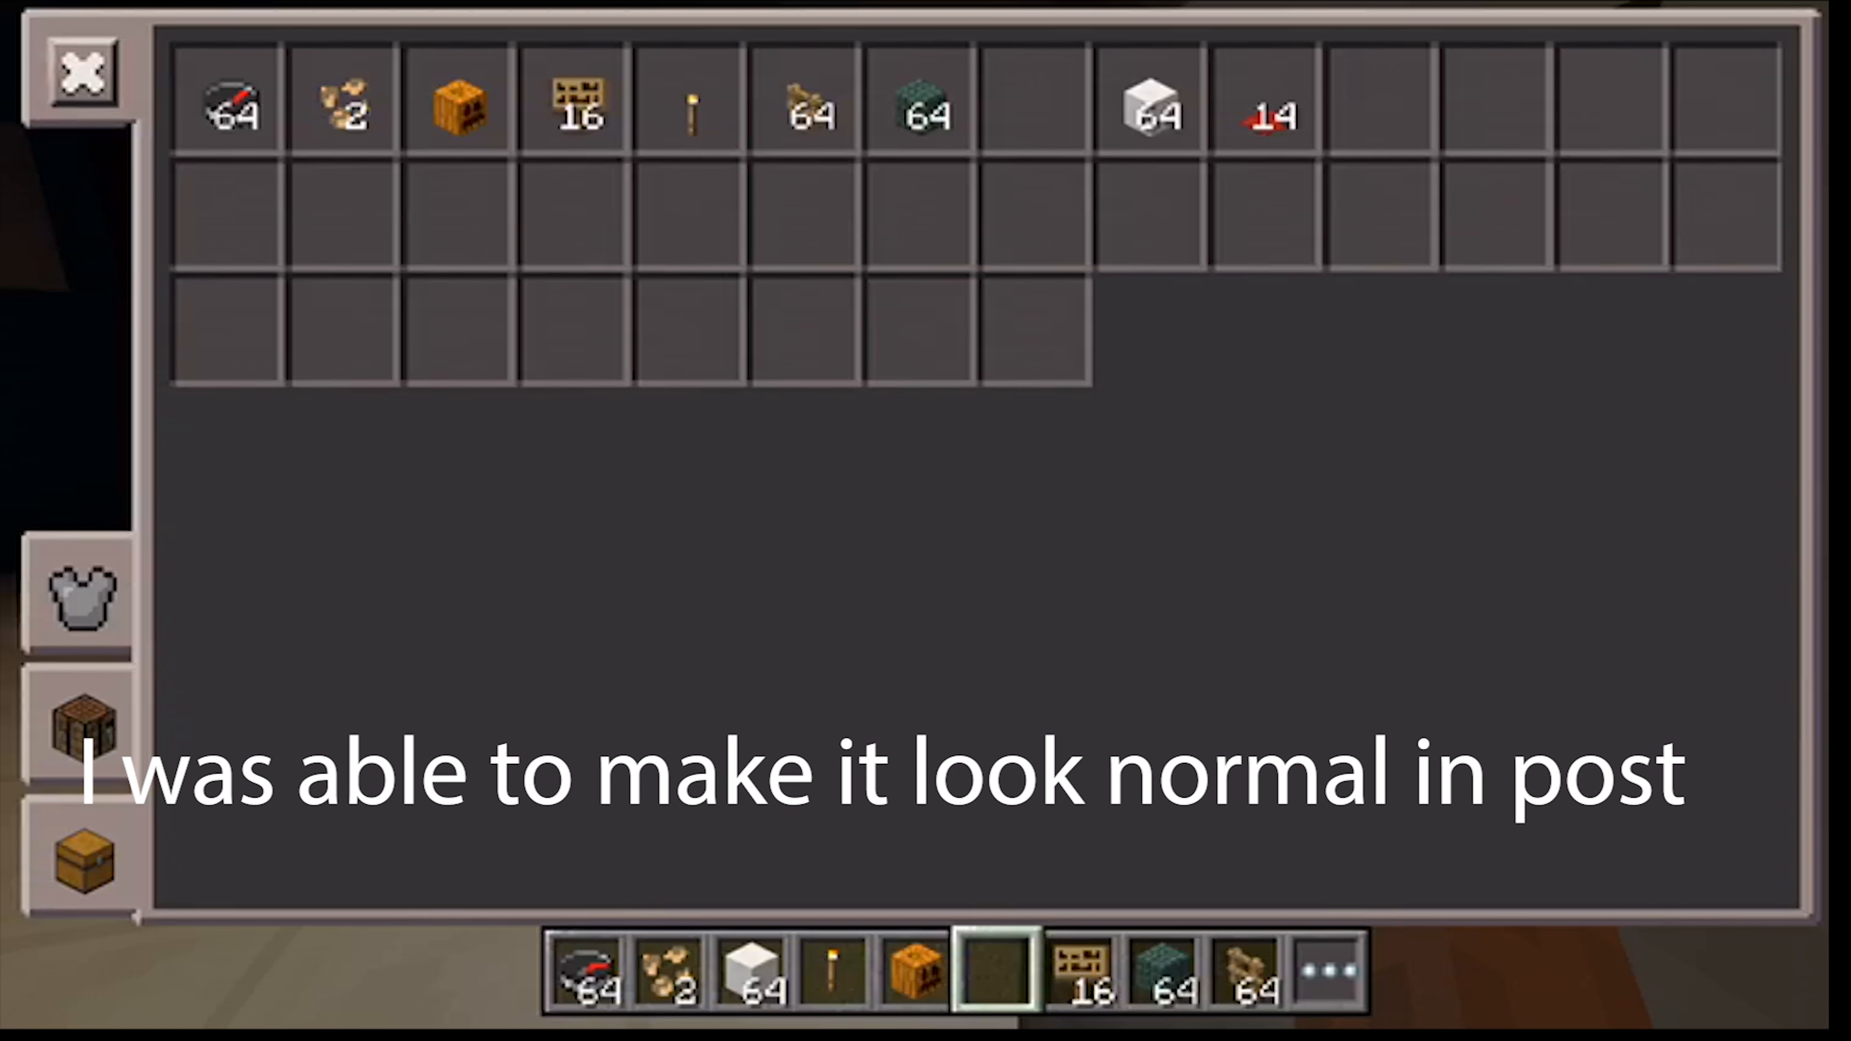
left_click(80, 71)
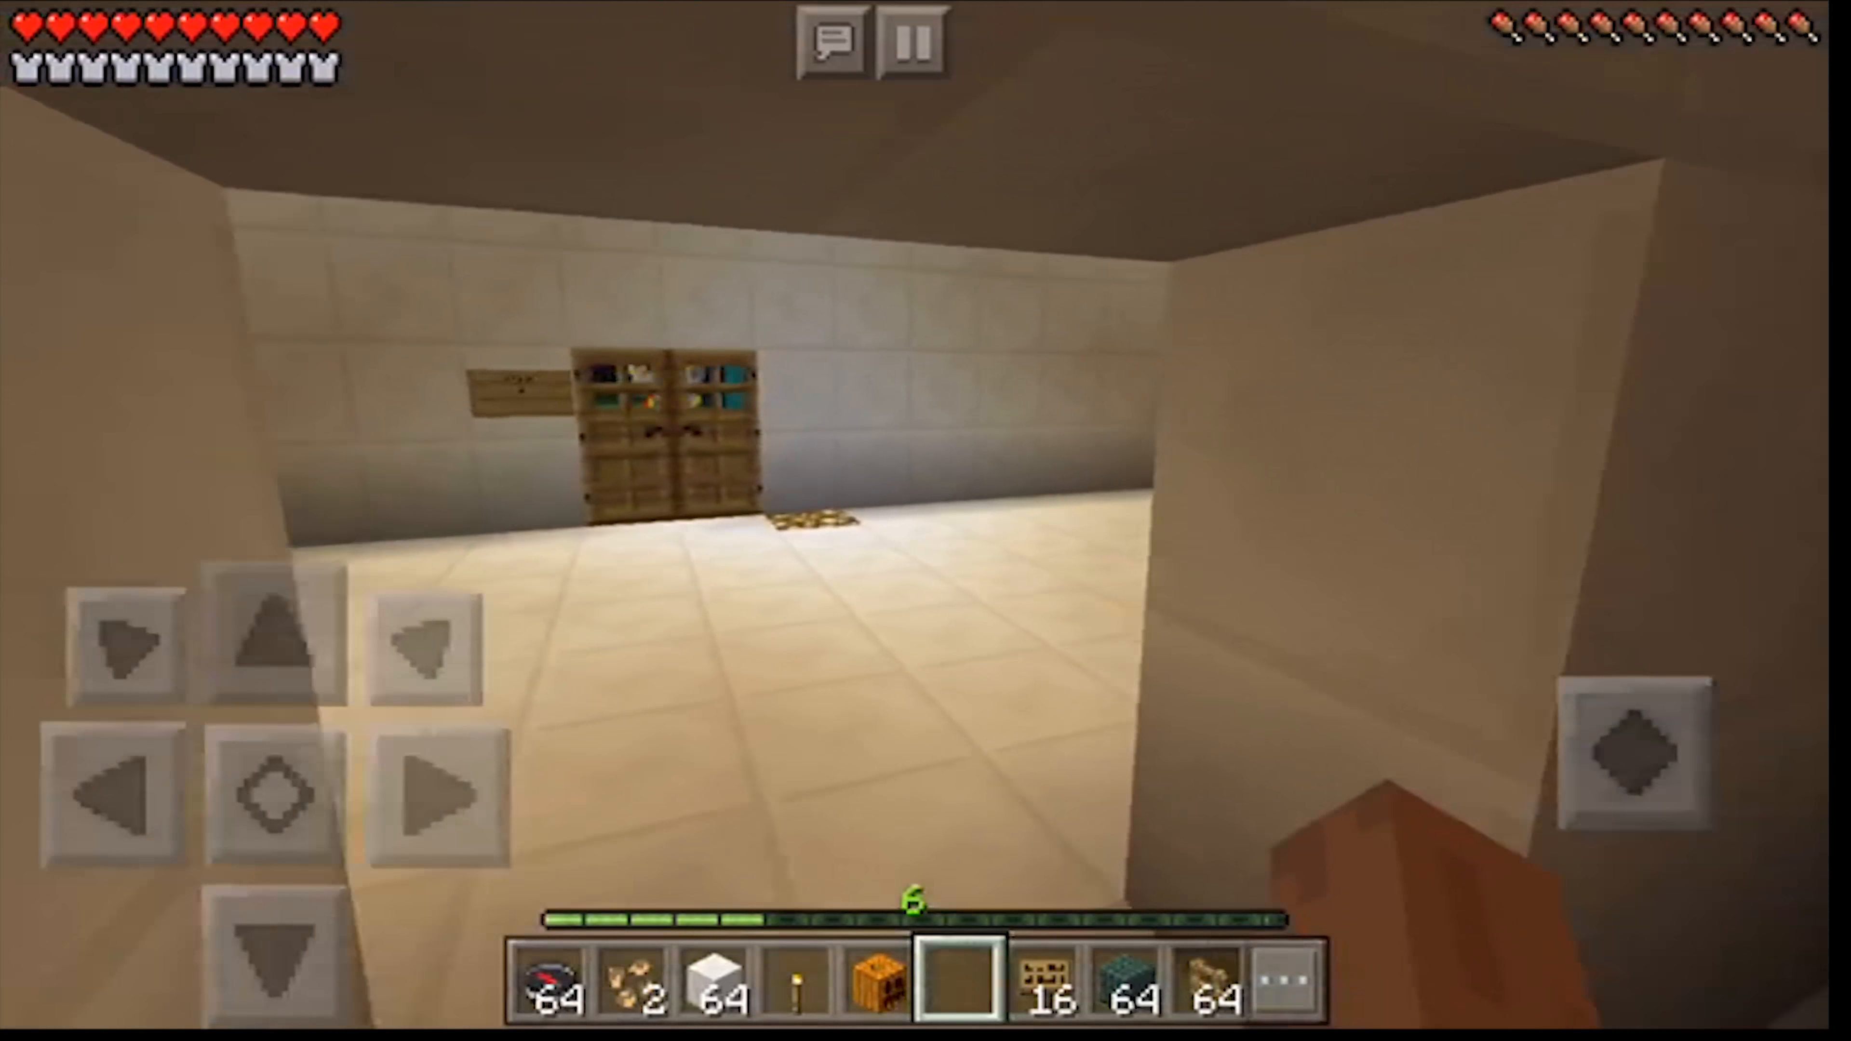